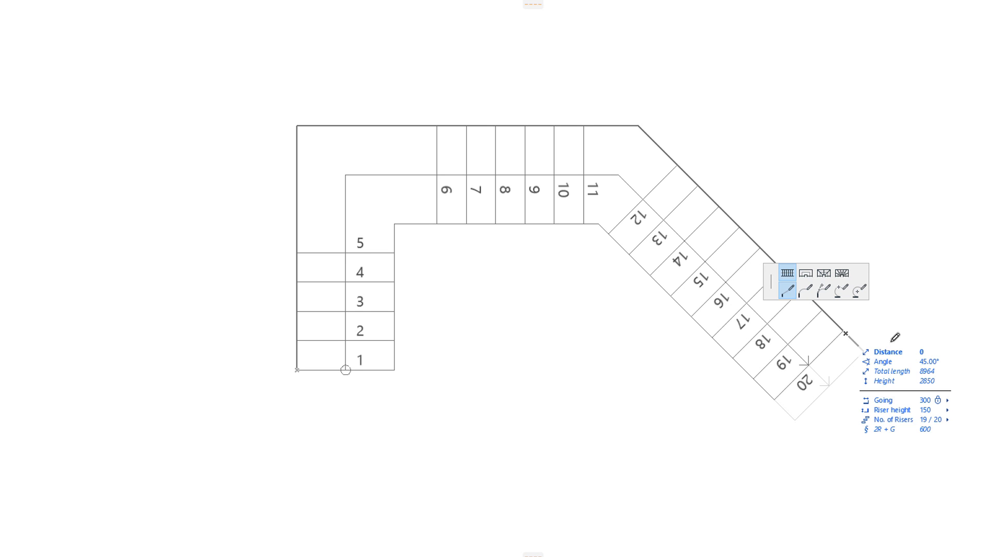
Finish the stair's last riser, show Stair Baselines via On-Screen View Options, then hide them again.
left_click(788, 277)
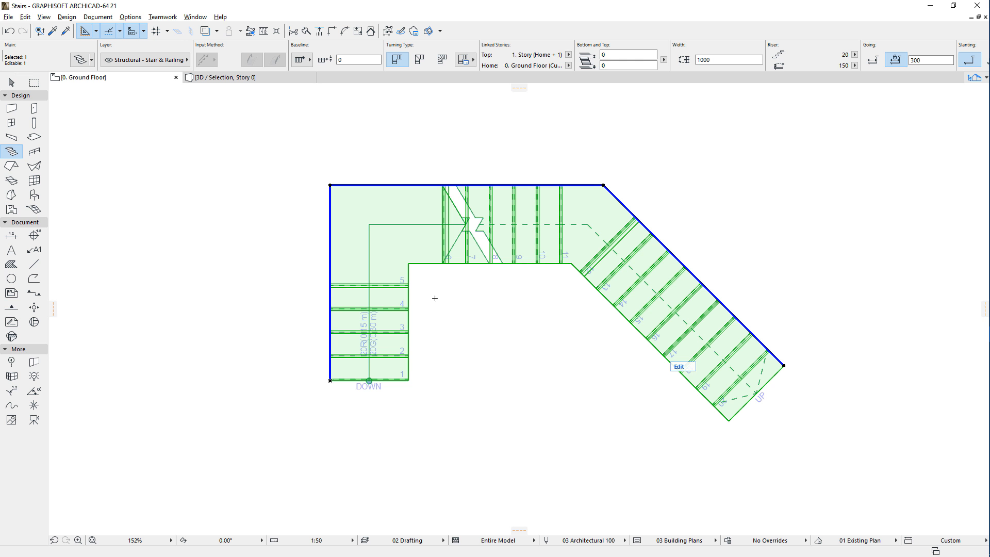
left_click(44, 16)
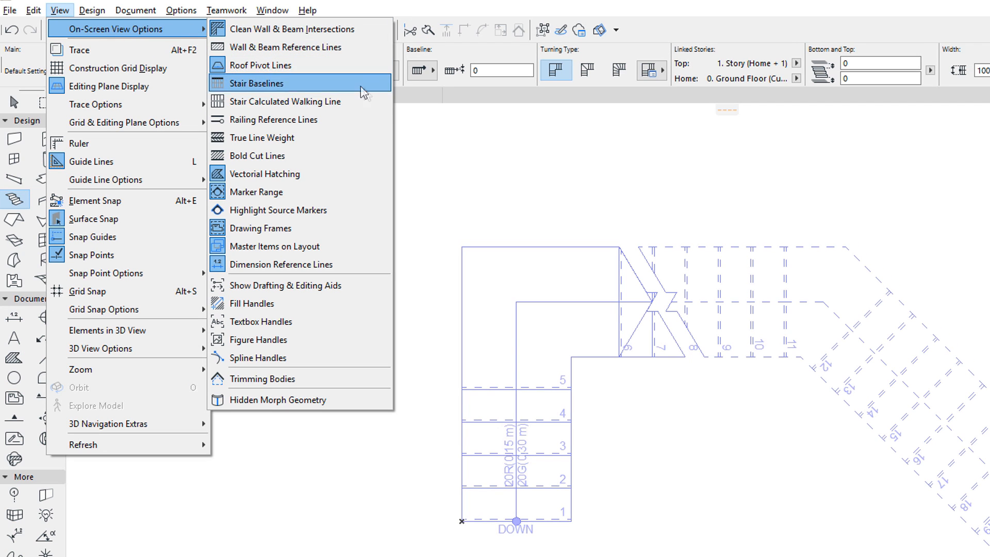
mouse_move(374, 94)
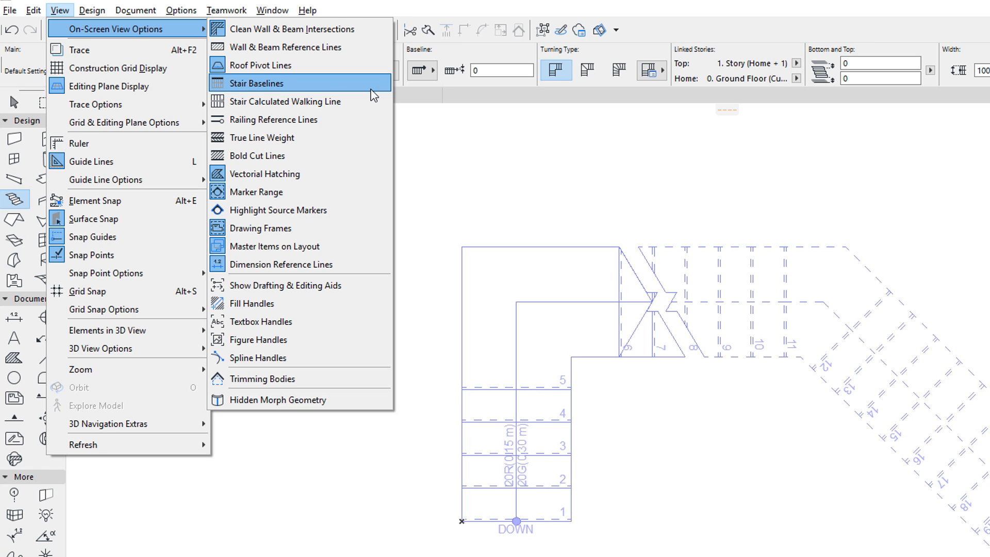
left_click(255, 82)
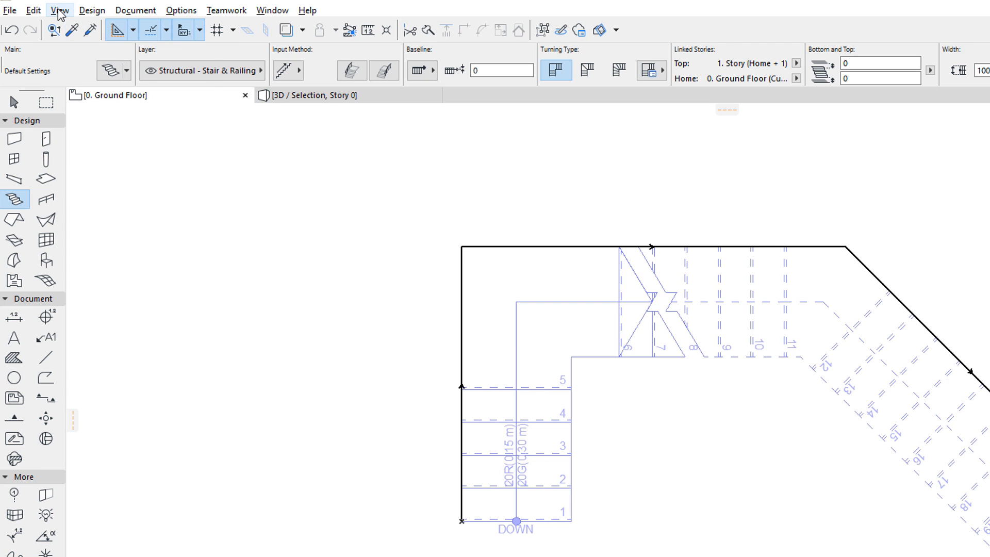
left_click(58, 11)
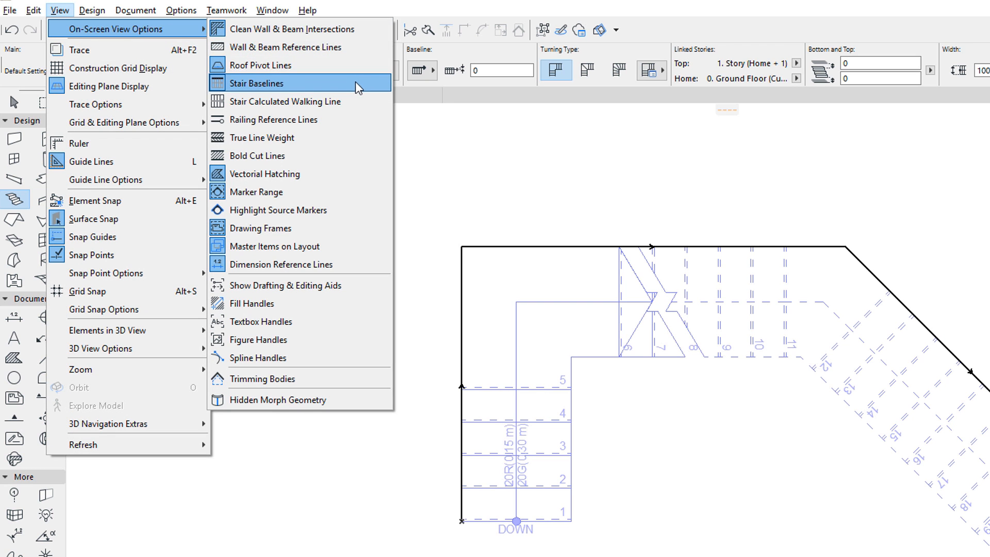
left_click(256, 83)
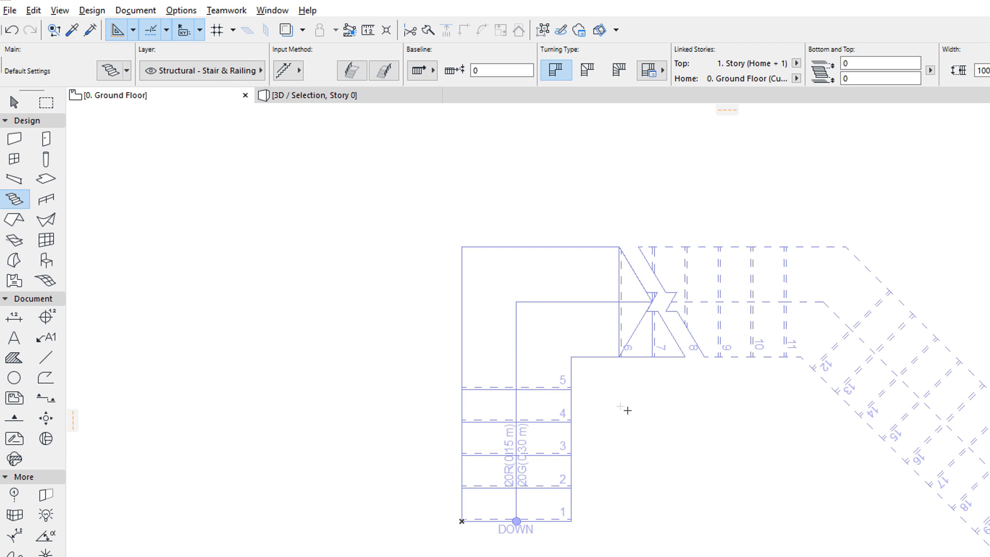
left_click(625, 409)
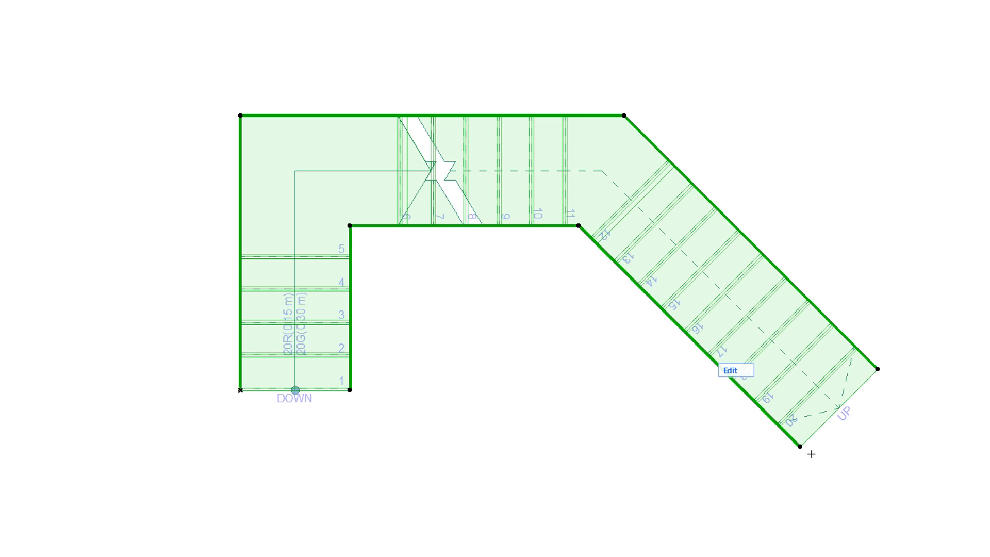
mouse_move(455, 308)
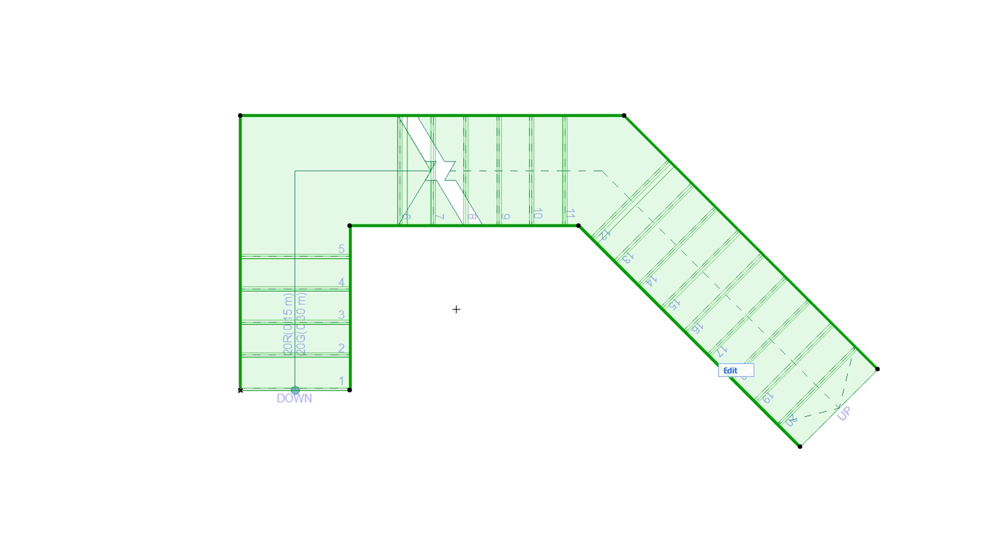
mouse_move(430, 297)
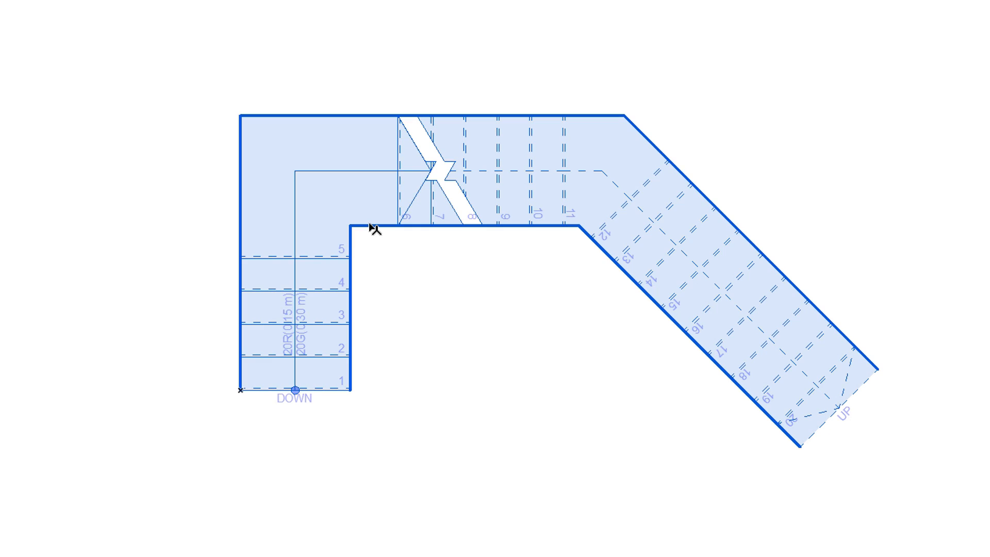
left_click(373, 229)
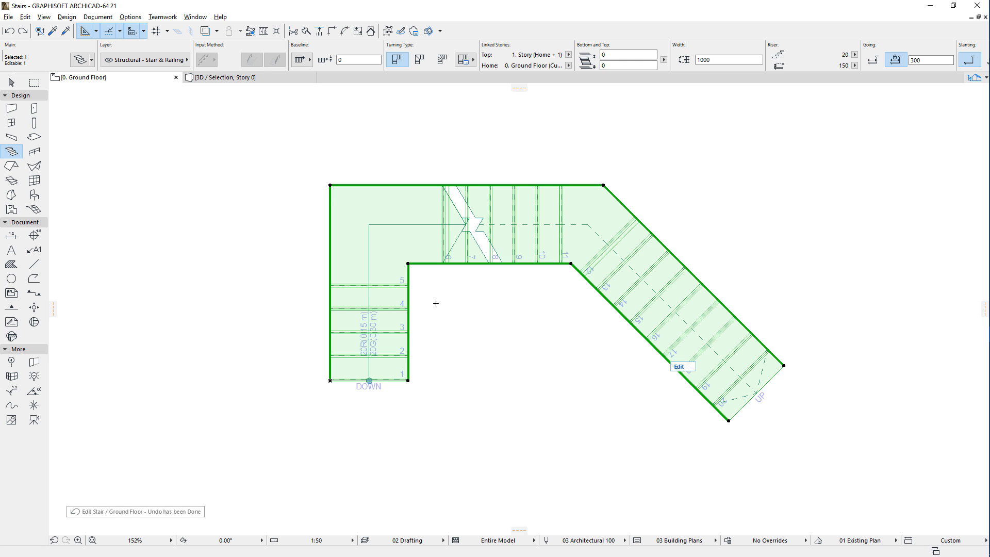
left_click(300, 60)
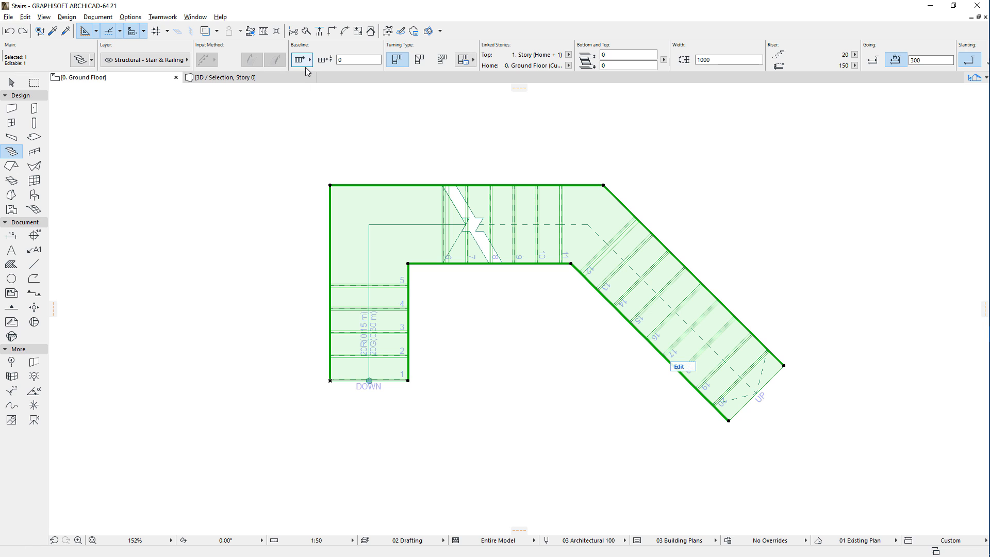
mouse_move(301, 60)
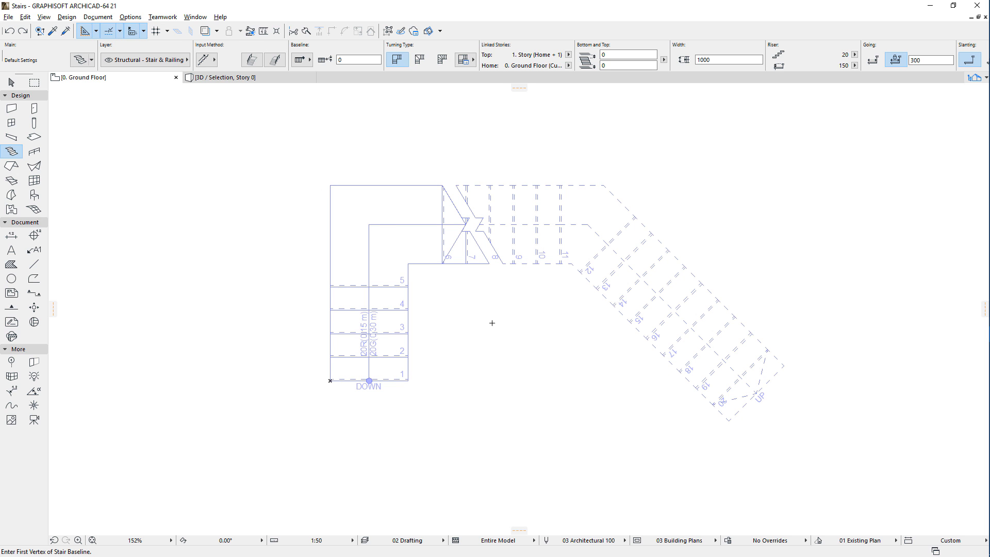
Switch to the Arrow tool to select the stair and reveal its baseline edges.
left_click(11, 83)
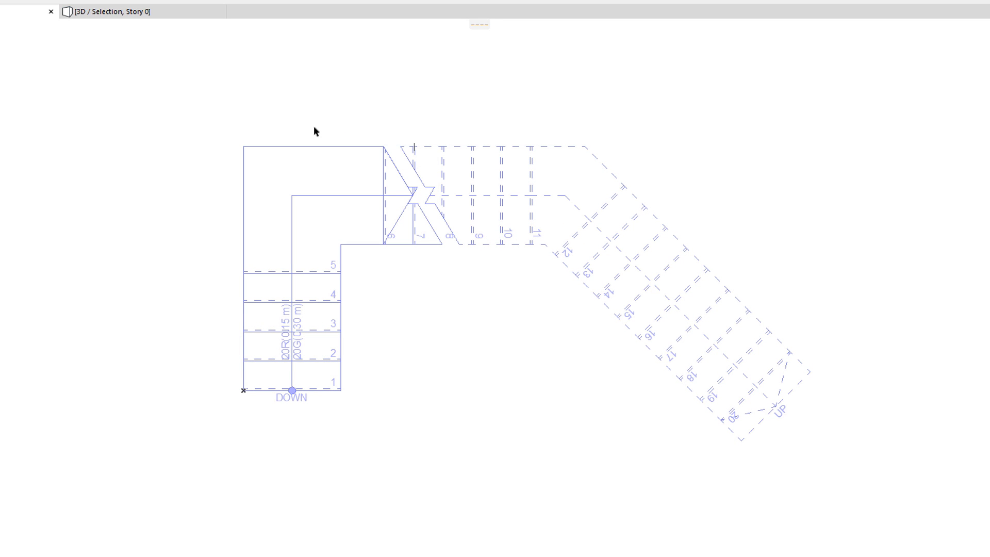
mouse_move(330, 151)
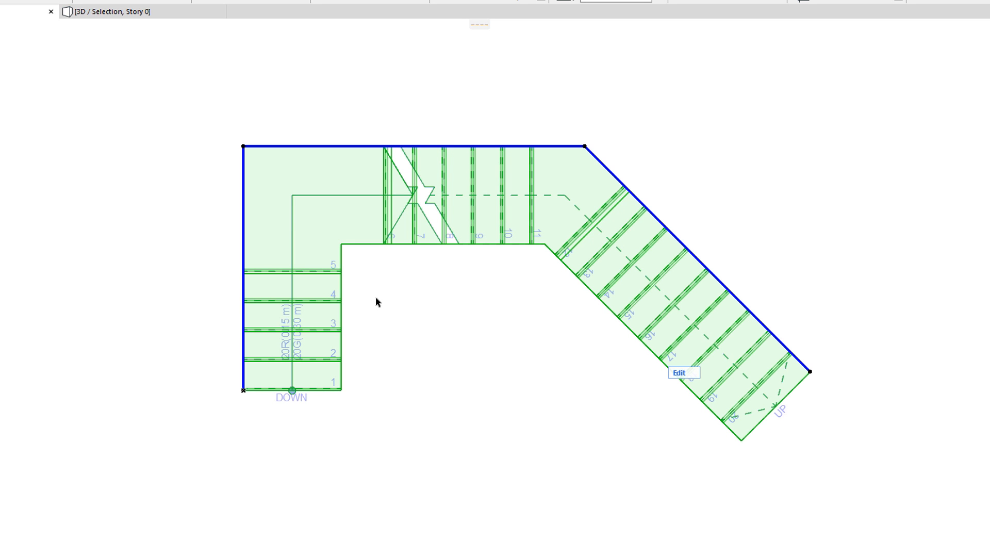
mouse_move(246, 264)
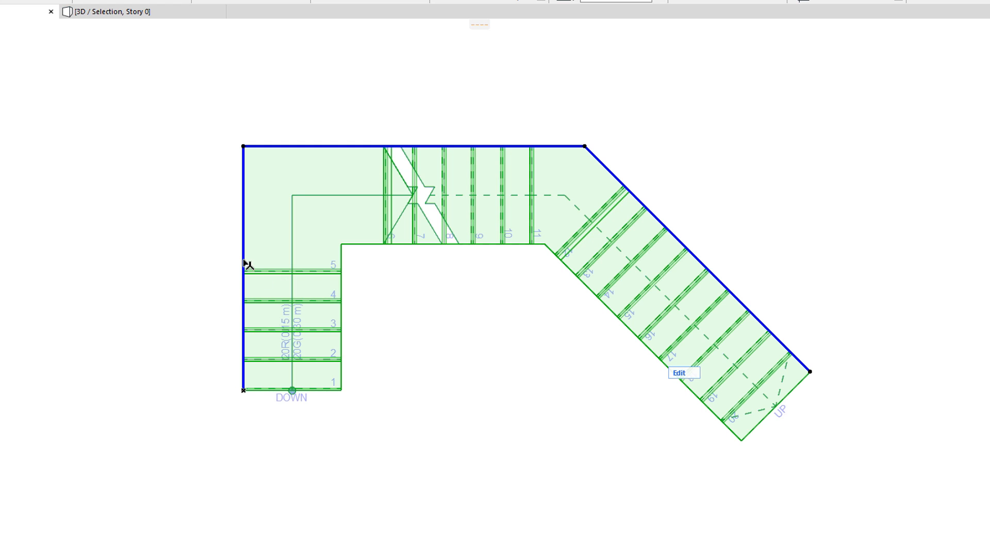
mouse_move(291, 189)
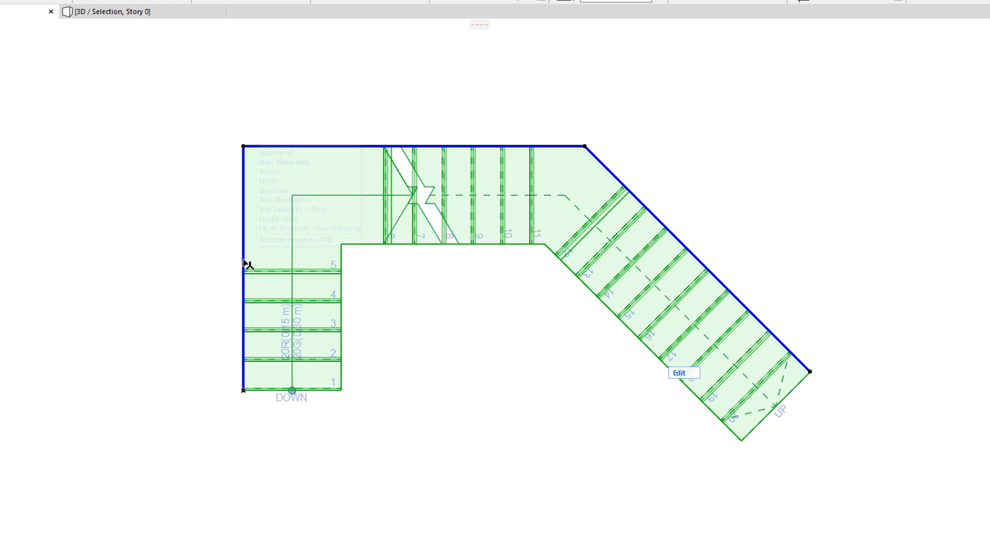
left_click(243, 146)
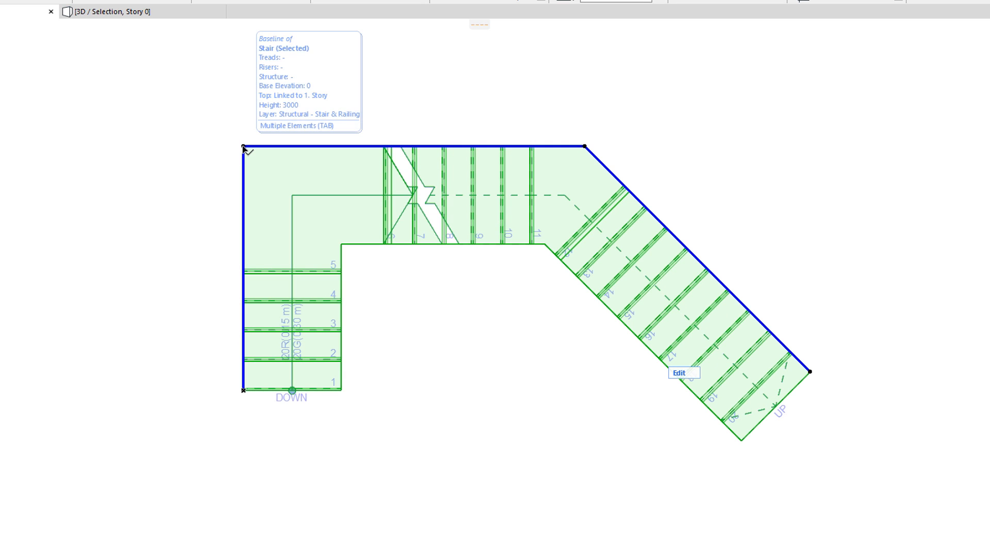
mouse_move(248, 395)
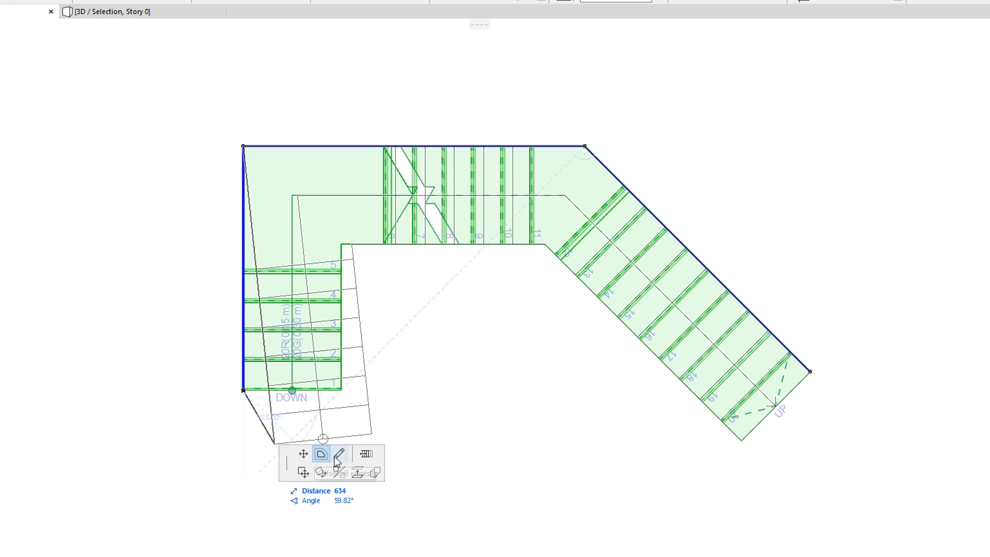
mouse_move(366, 454)
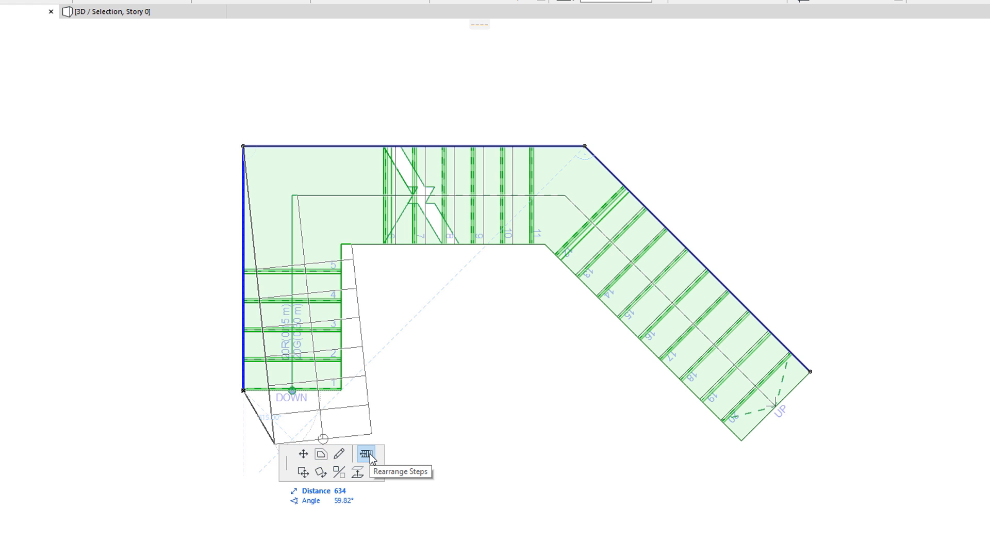
mouse_move(303, 472)
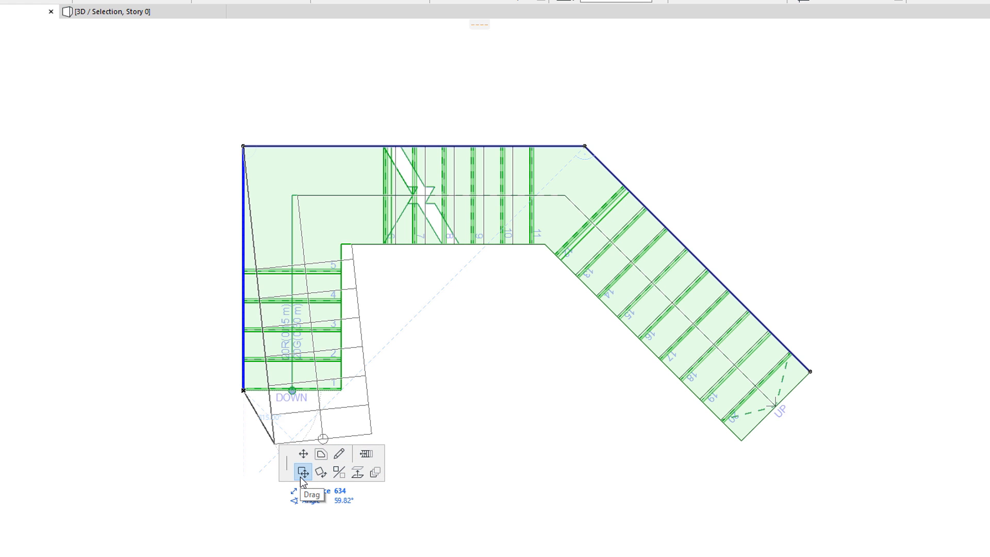
mouse_move(340, 471)
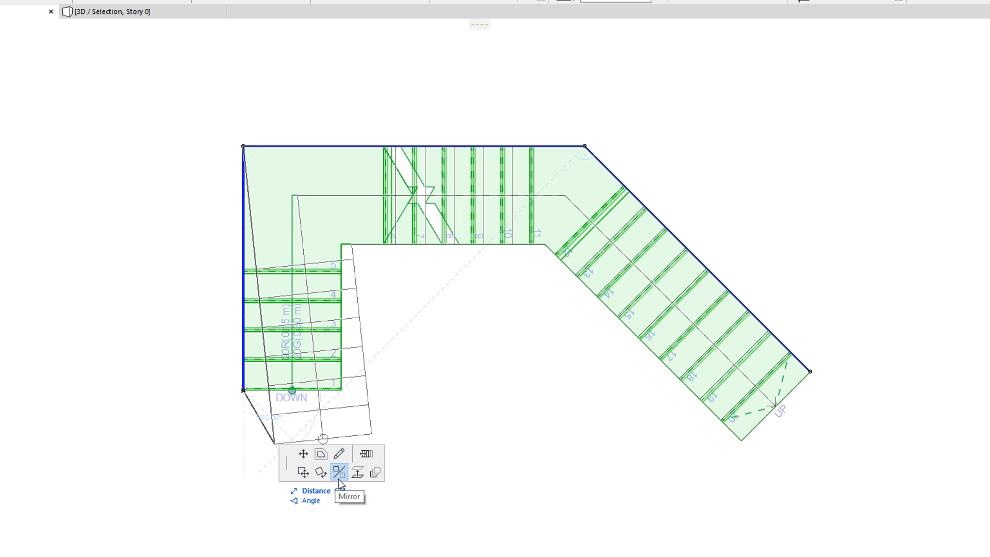
mouse_move(374, 472)
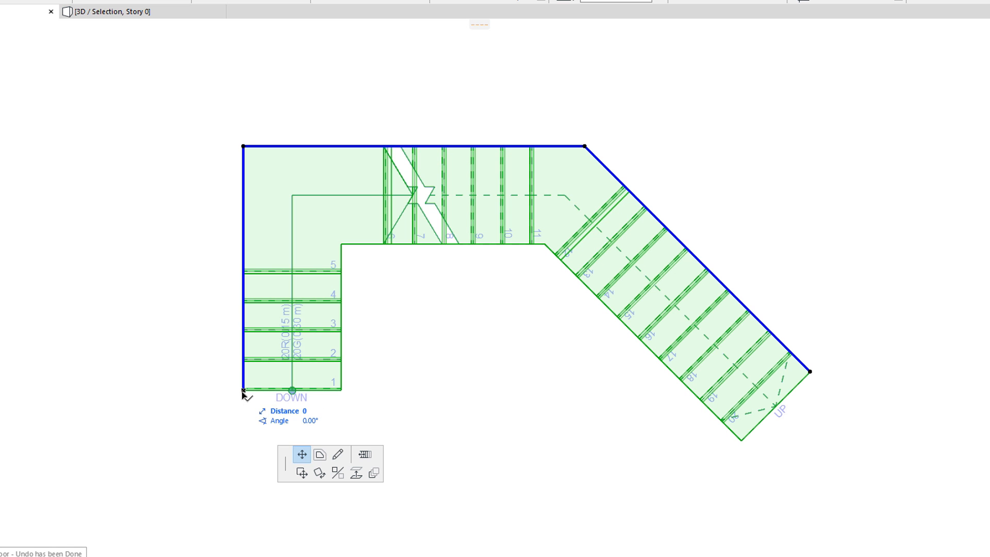
Extend the stair's first flight downward as a trial, then undo the extension with Ctrl+Z.
left_click(319, 455)
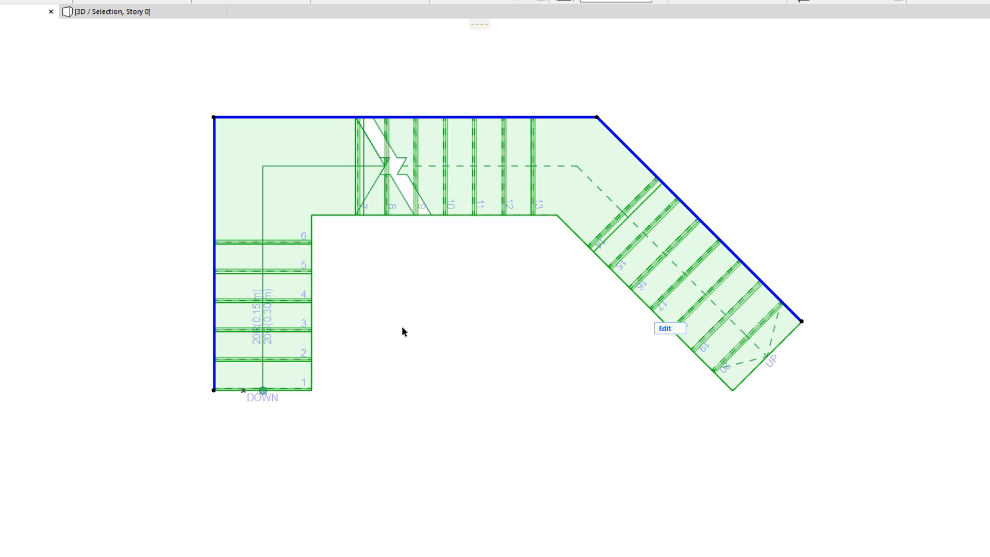
left_click(213, 390)
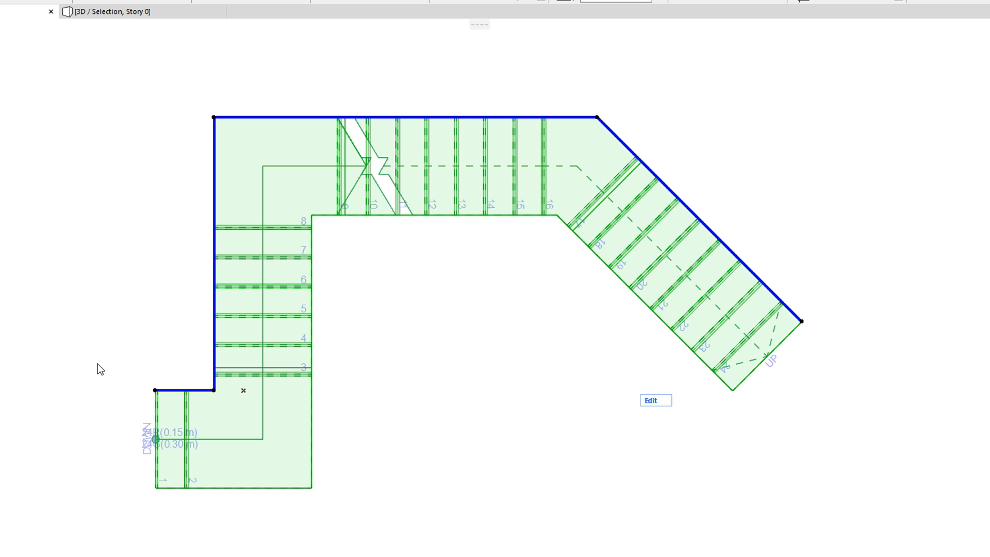
key("ctrl+z")
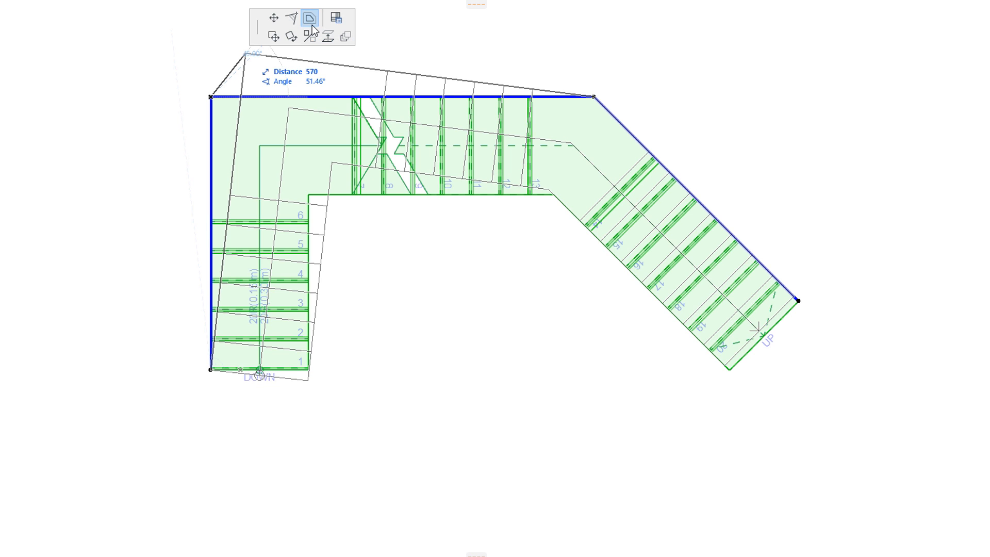
mouse_move(291, 18)
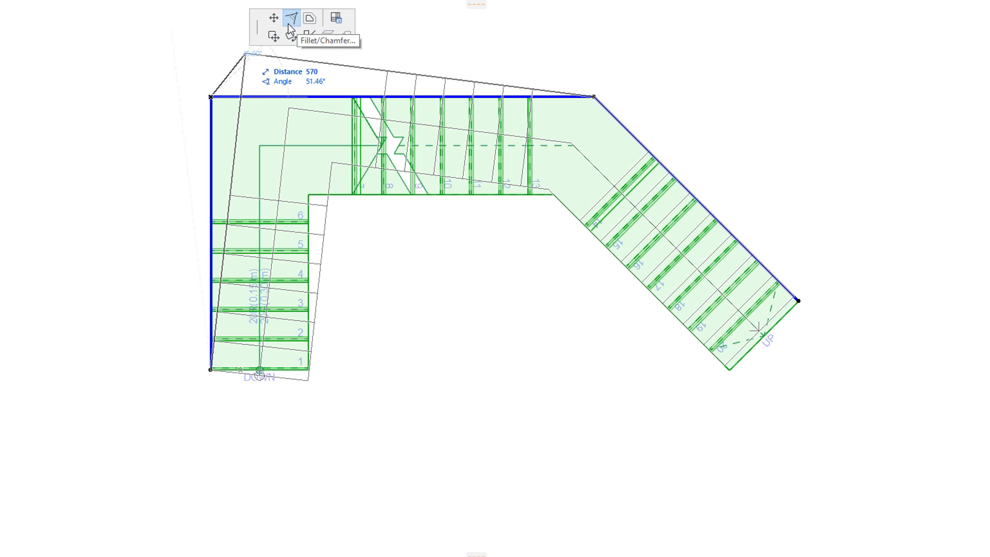
Start a Fillet/Chamfer on the corner, try radius 500, then close the settings.
left_click(291, 17)
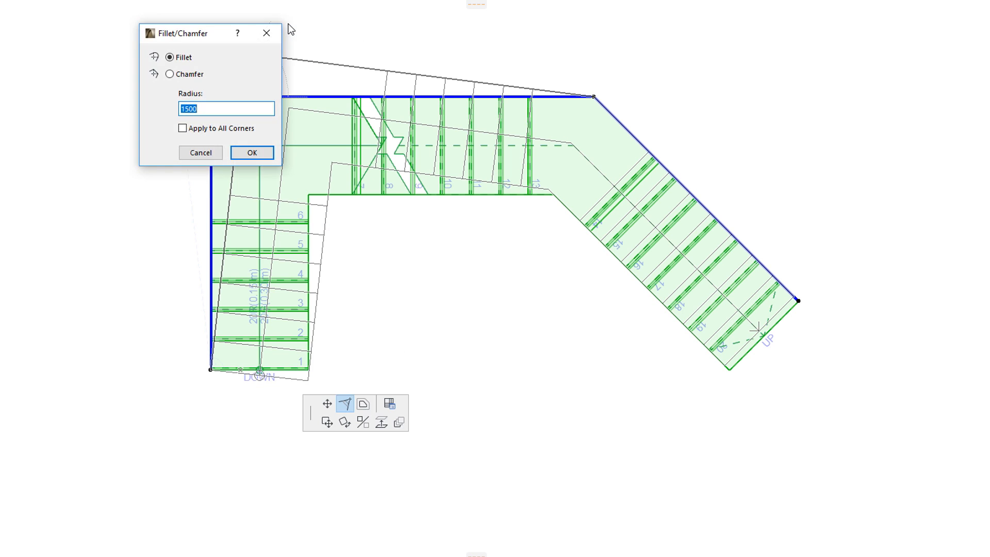
left_click_drag(184, 33, 75, 56)
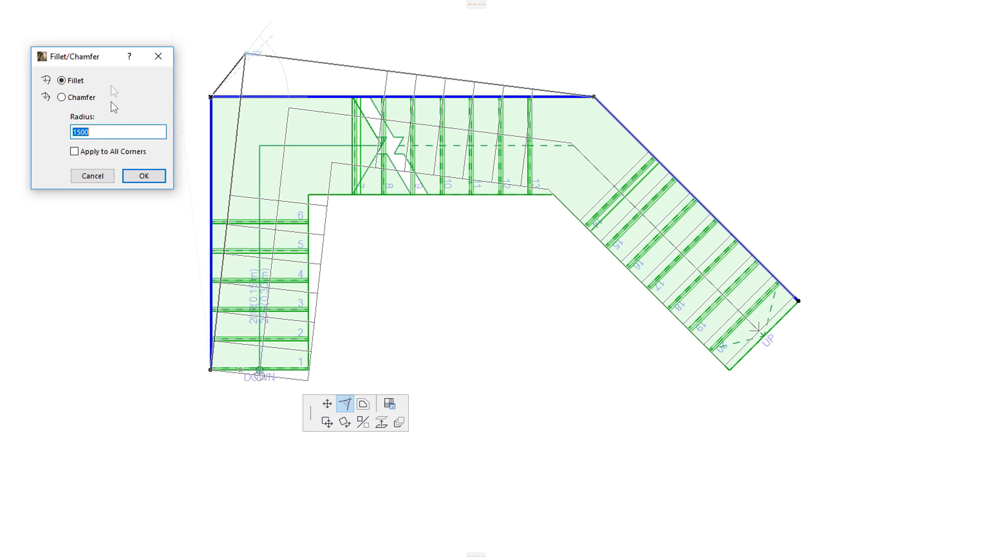
type("5")
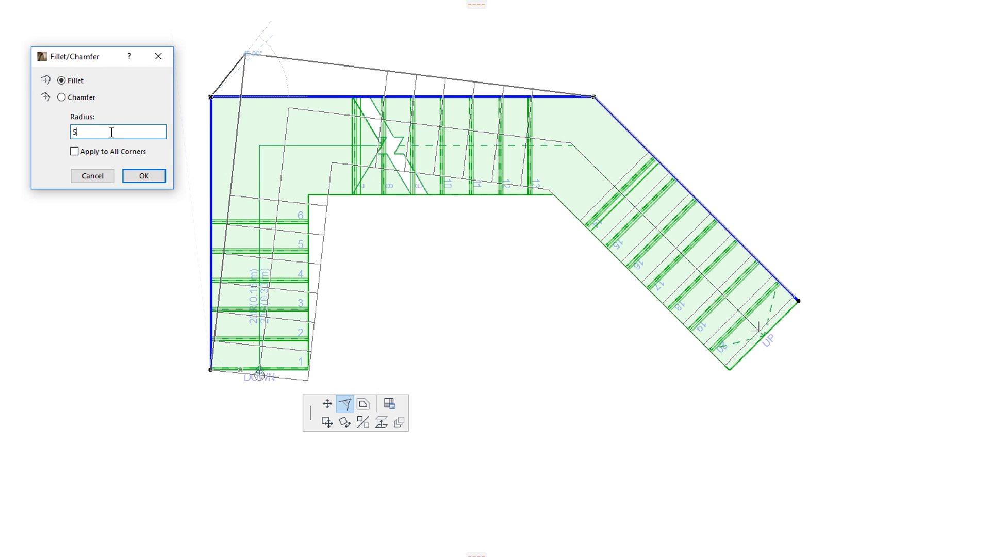
type("00")
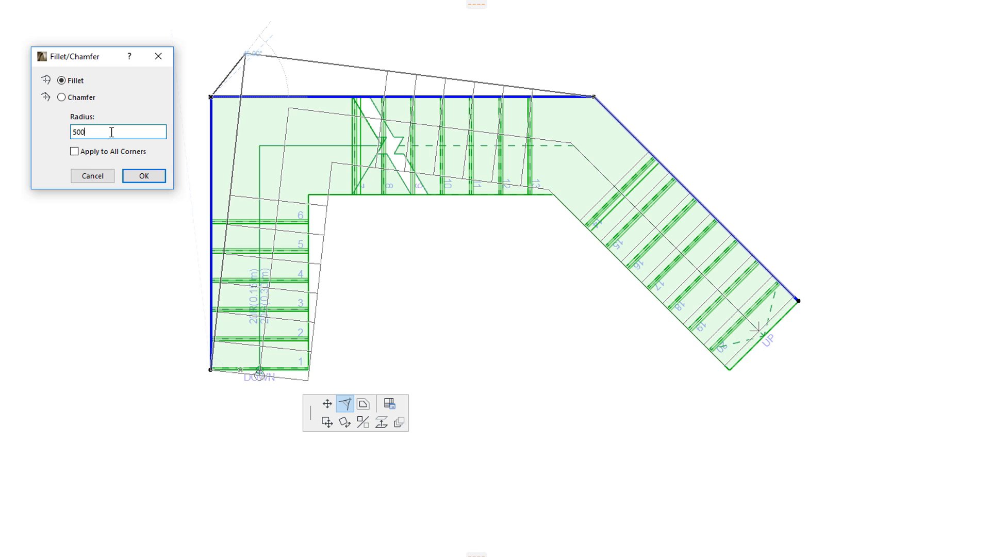
triple_click(118, 132)
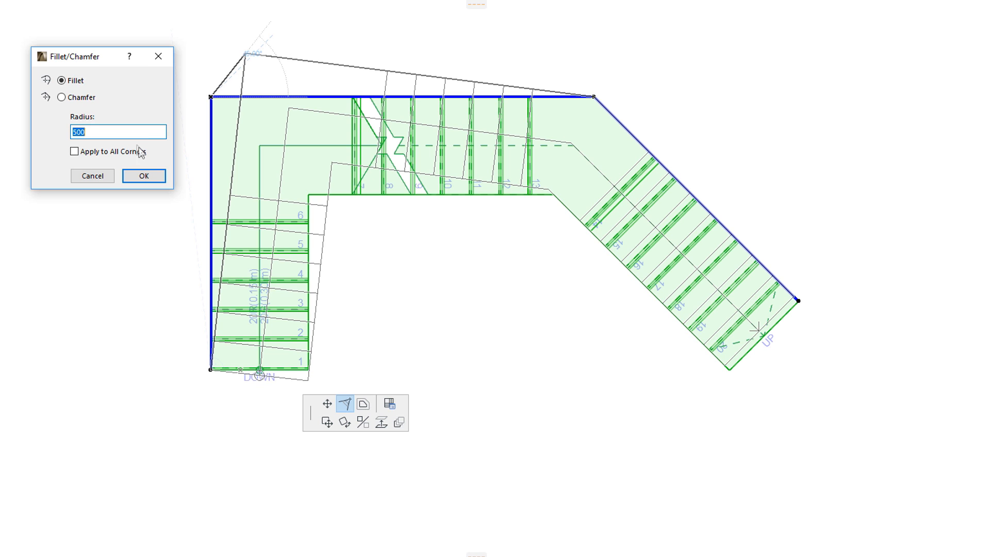
left_click(144, 175)
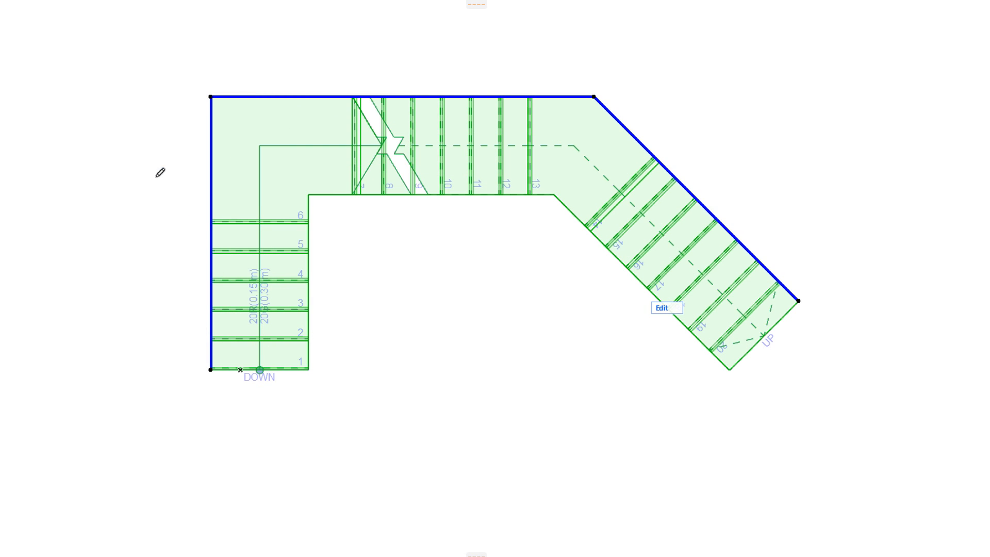
mouse_move(193, 182)
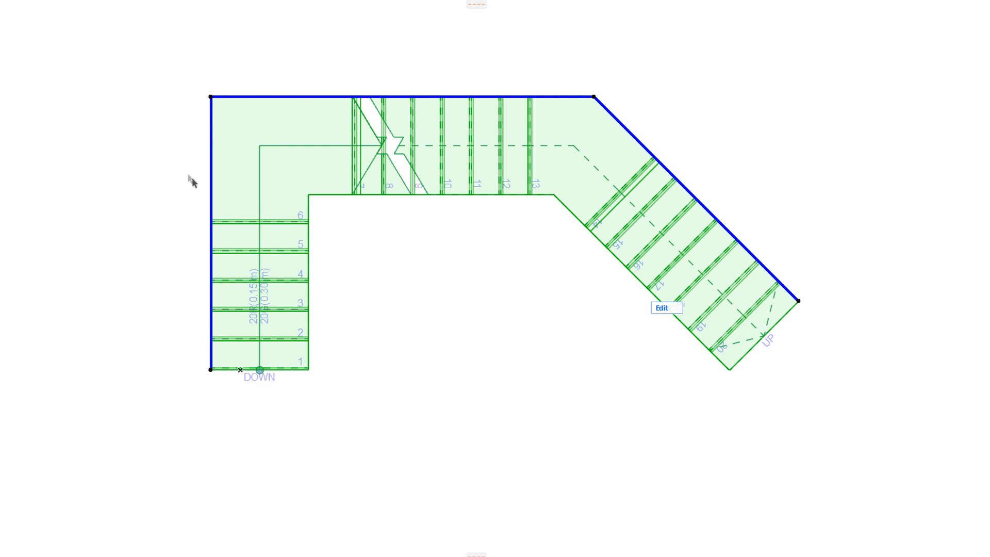
mouse_move(169, 114)
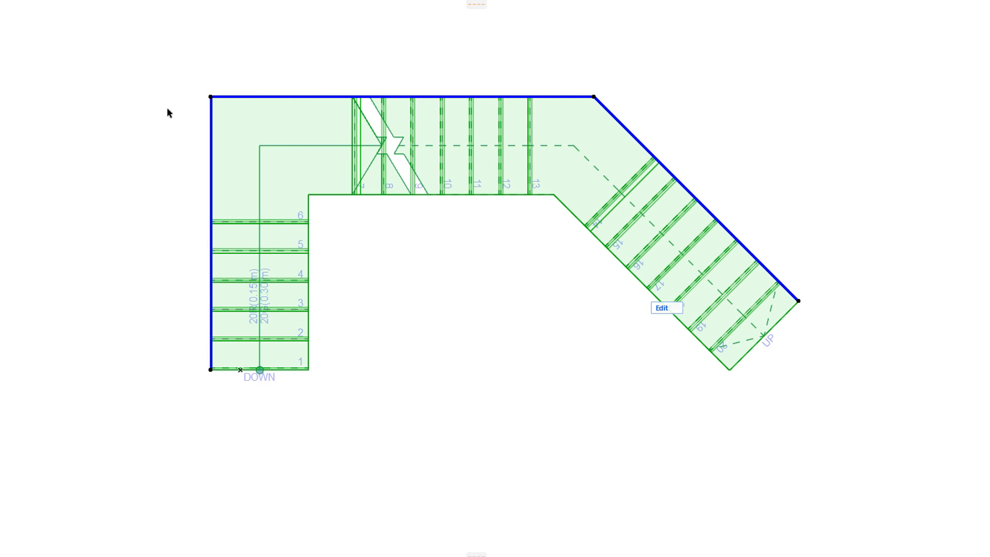
mouse_move(202, 105)
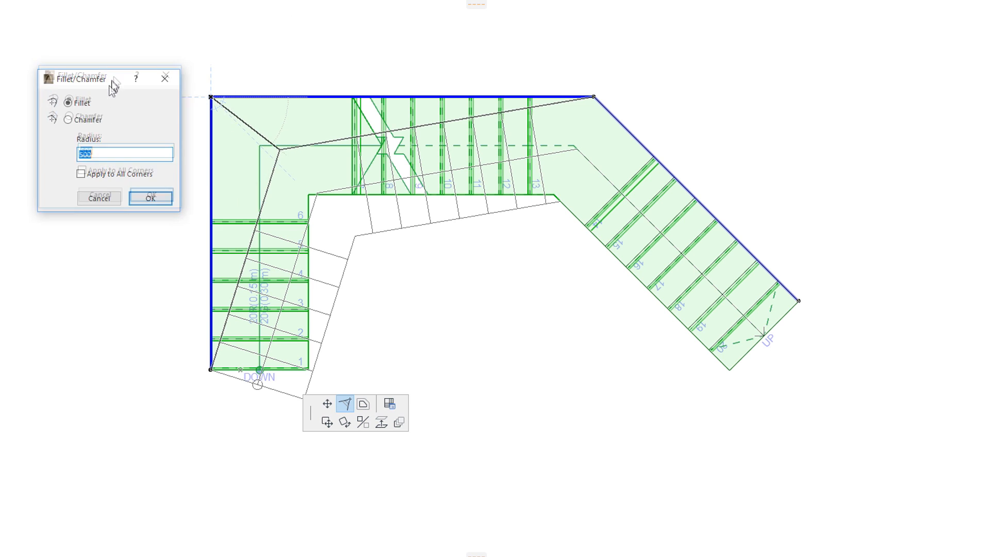
Round the top-left boundary corner with a fillet radius of 1500.
type("1500")
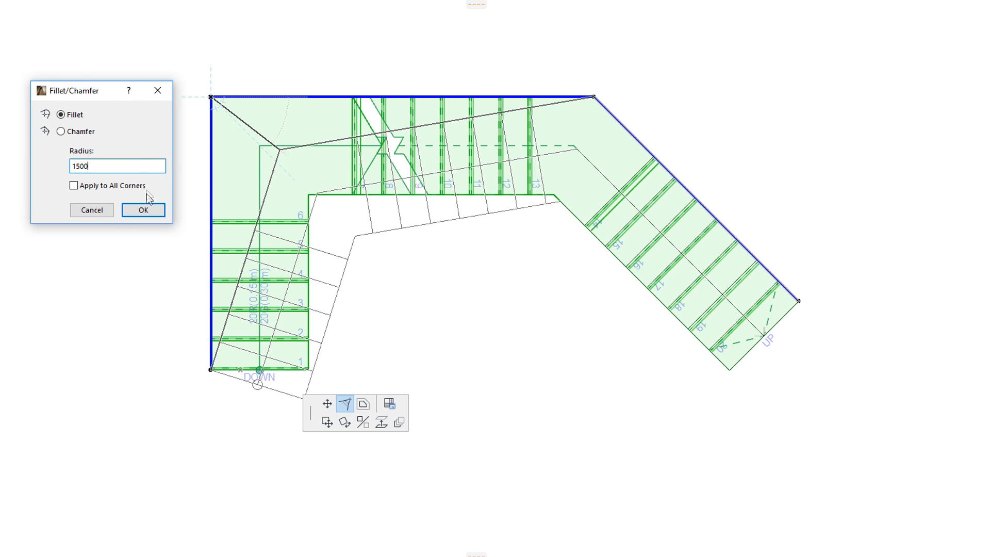
left_click(142, 209)
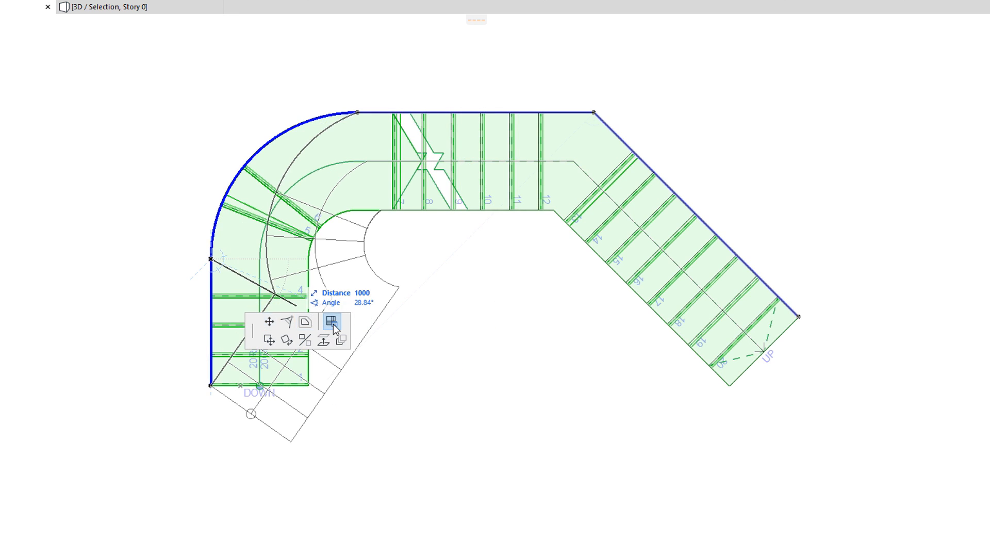
Set the corner's Turning Type to Winder with Equal Goings and confirm the settings.
left_click(333, 325)
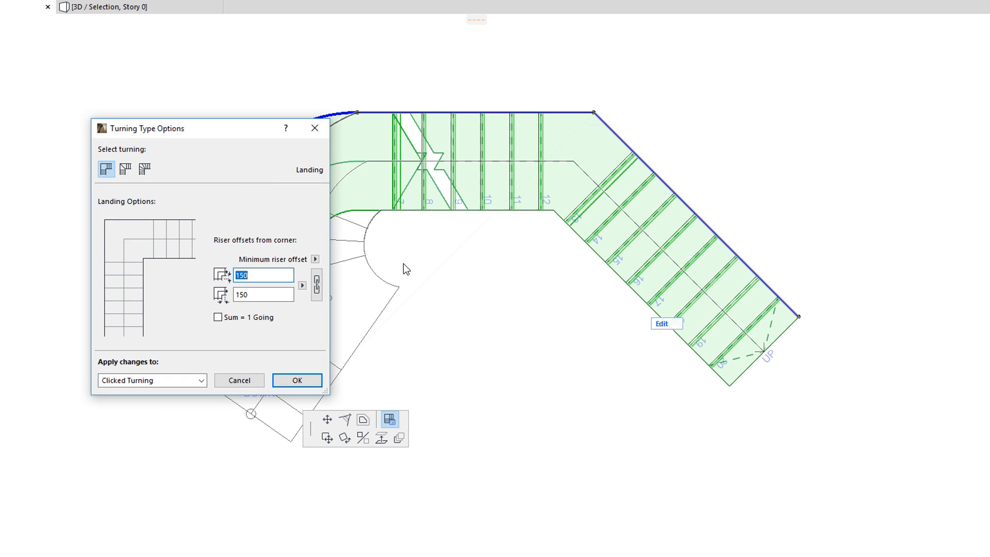
mouse_move(144, 170)
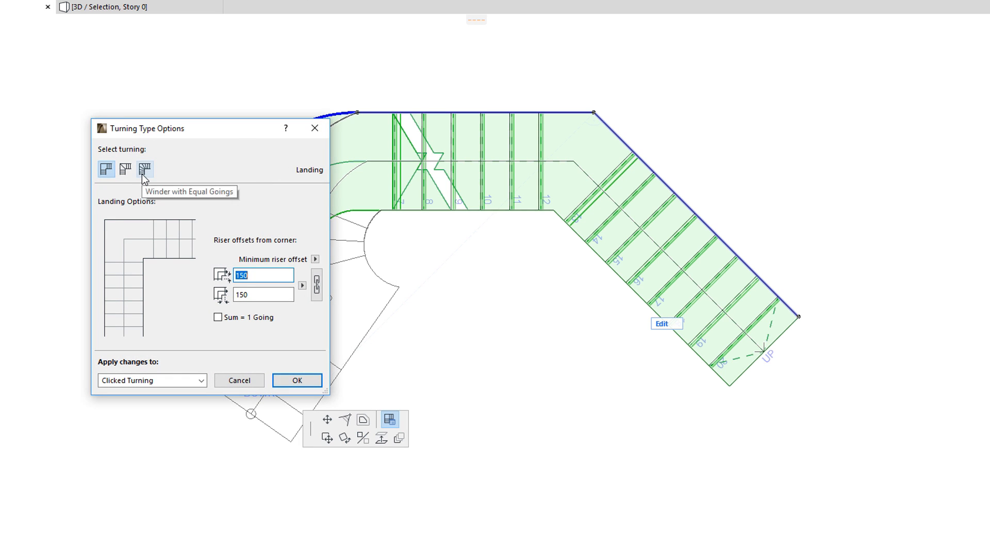
left_click(296, 379)
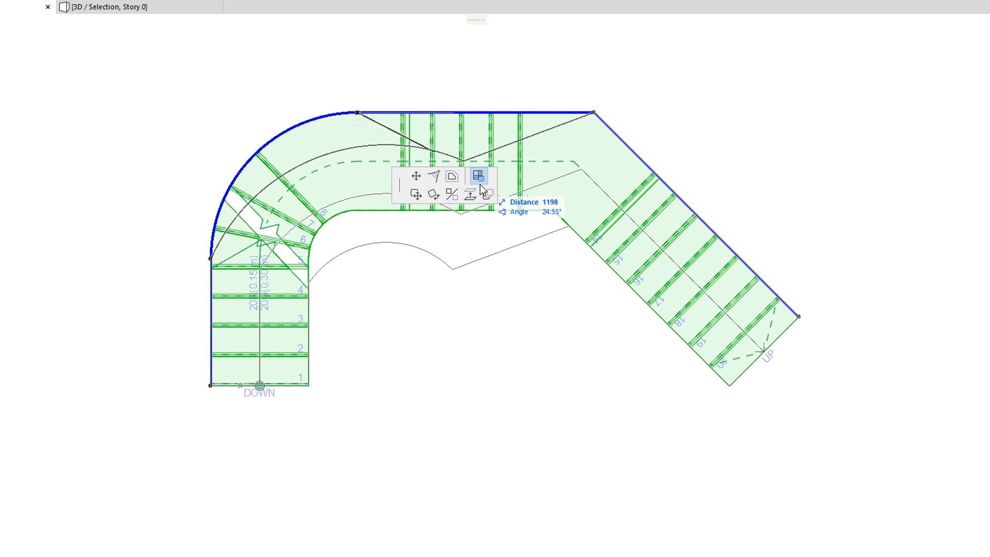
left_click(478, 175)
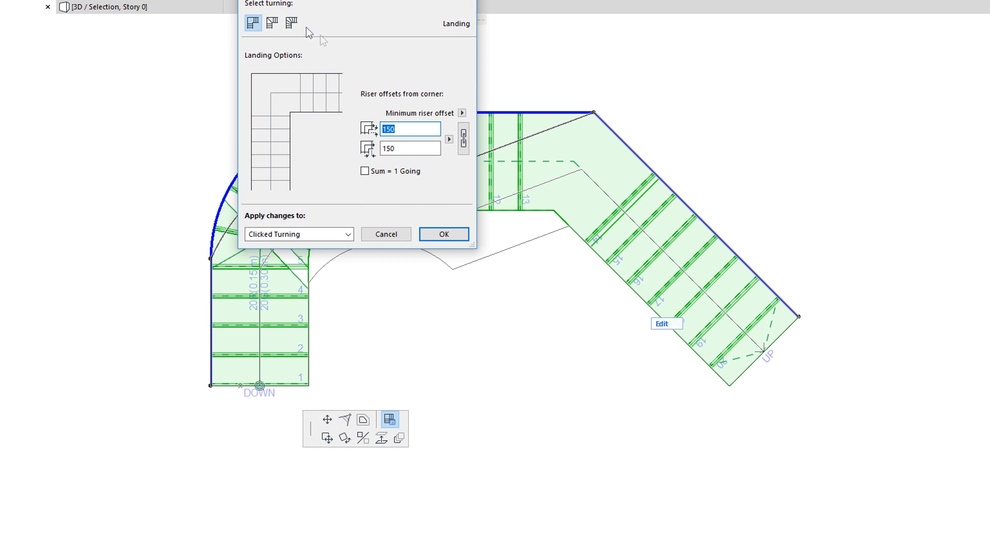
left_click(291, 22)
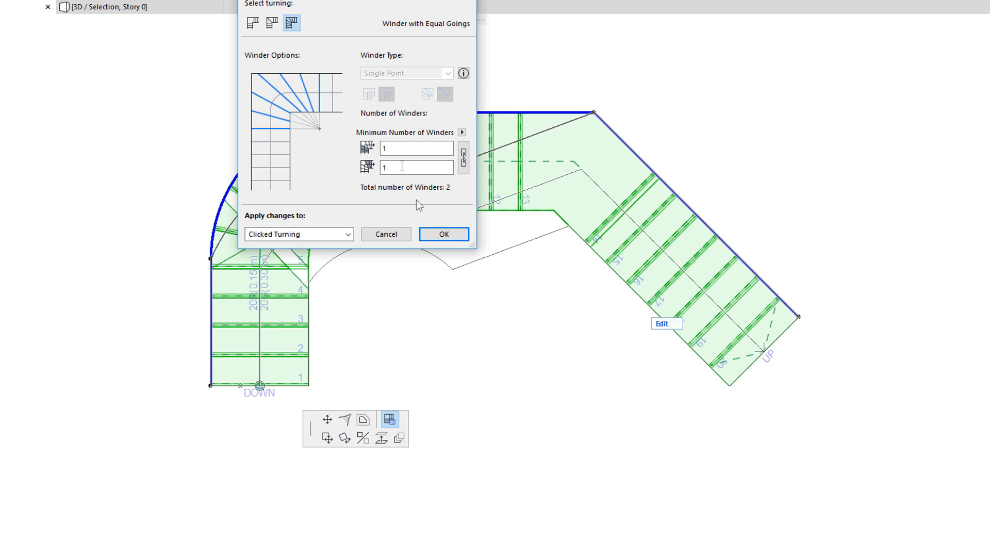
left_click(444, 235)
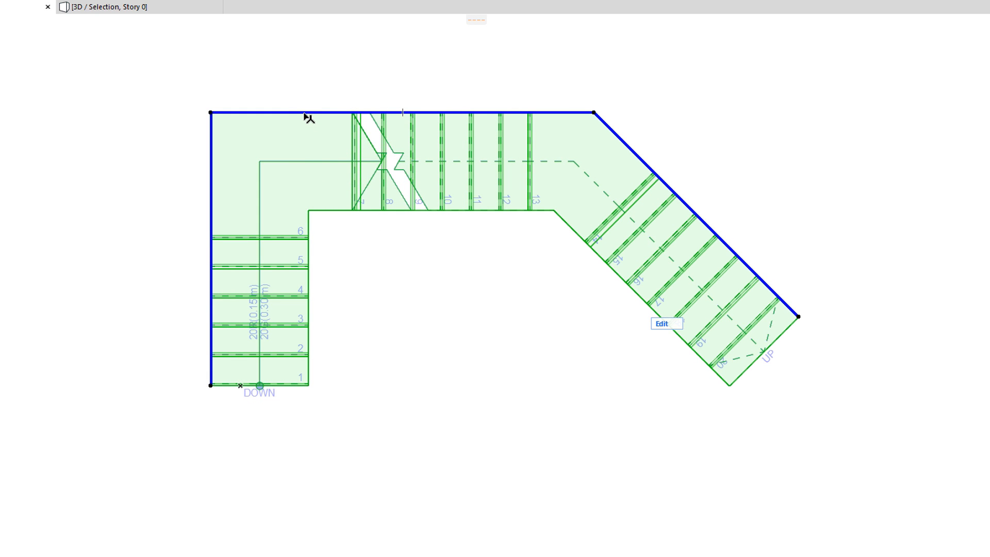
Select the stair's top boundary edge to bring up its pet palette commands.
left_click(661, 323)
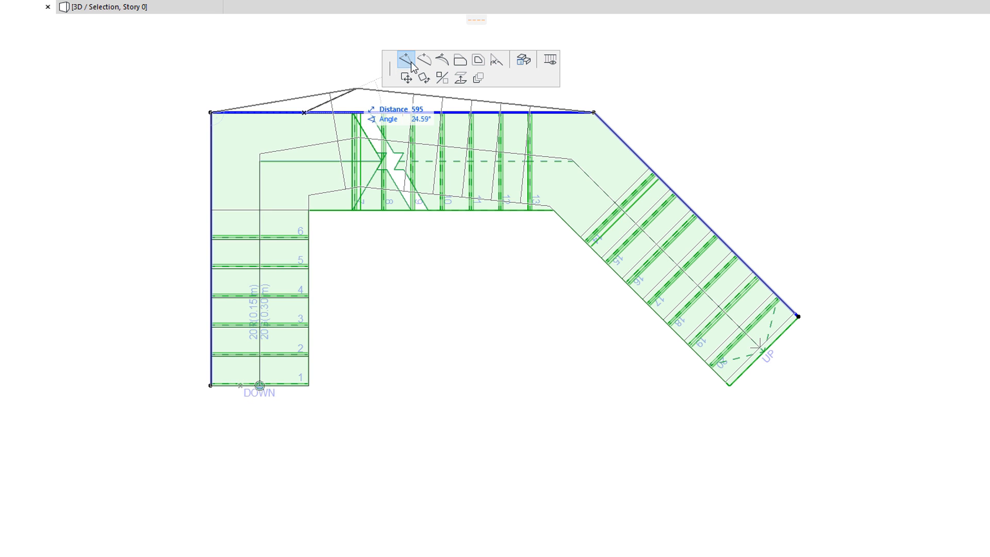
mouse_move(498, 59)
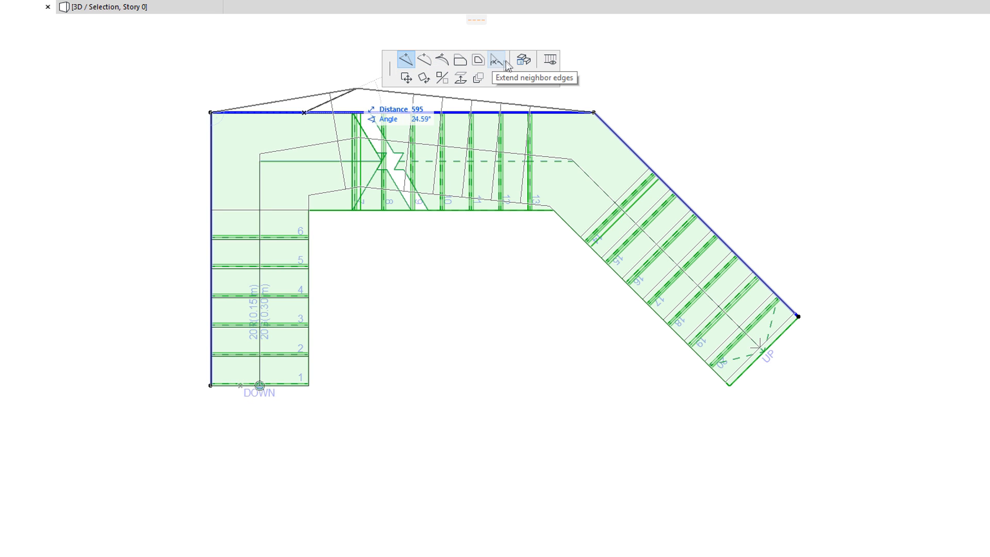
mouse_move(515, 84)
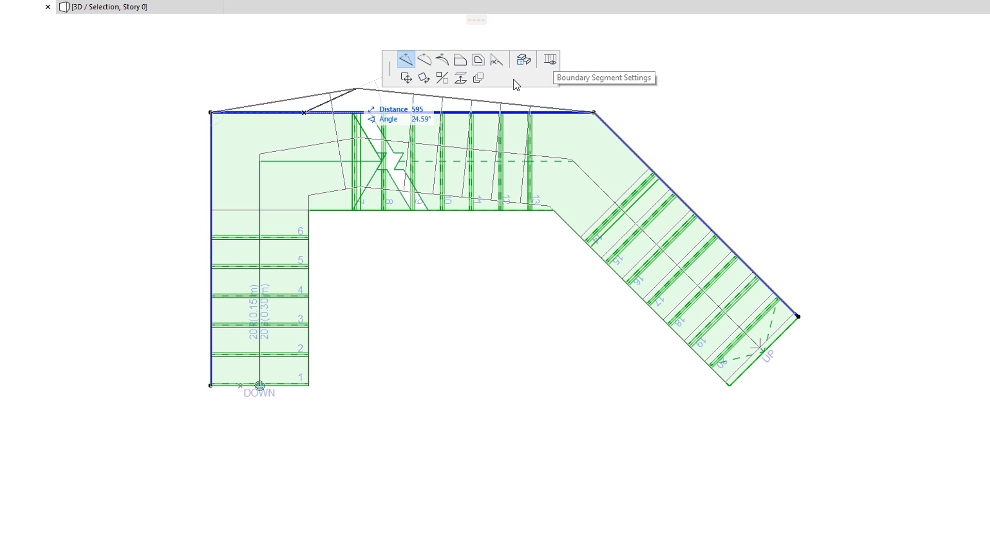
mouse_move(411, 63)
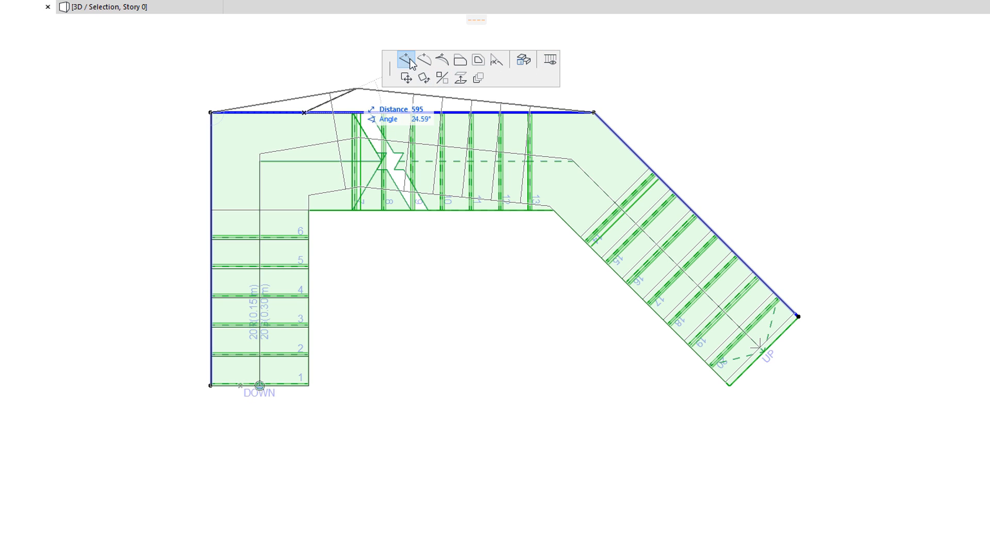
mouse_move(474, 66)
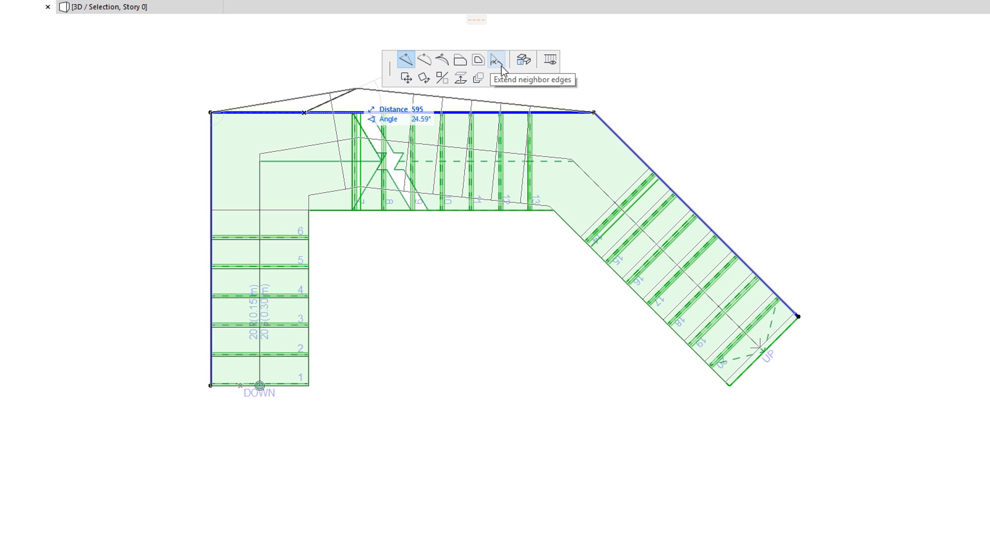
mouse_move(404, 59)
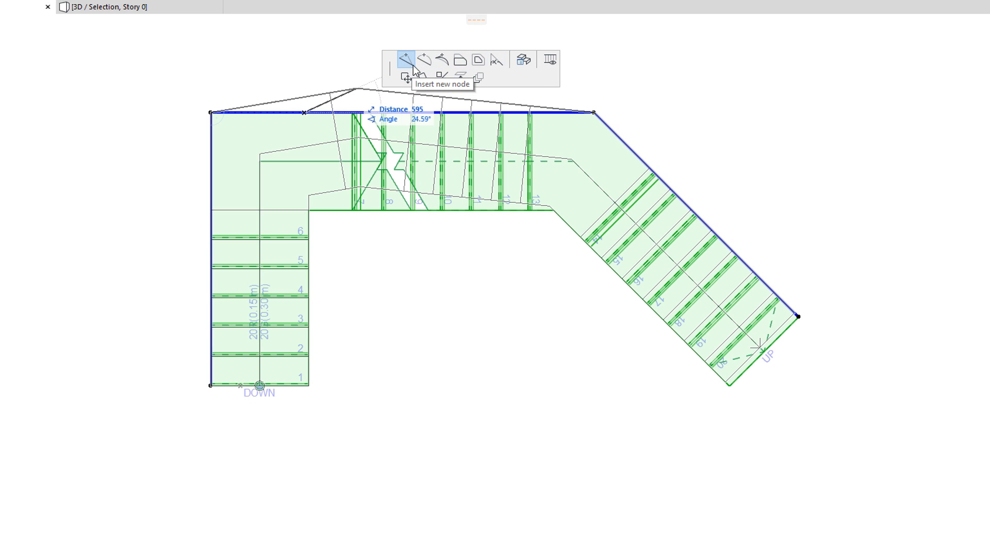
mouse_move(424, 60)
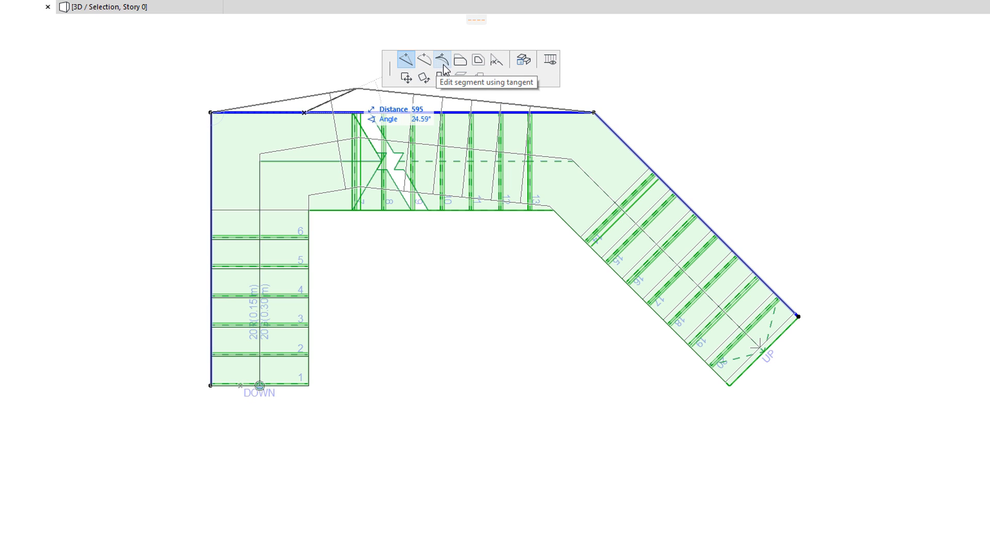
mouse_move(460, 60)
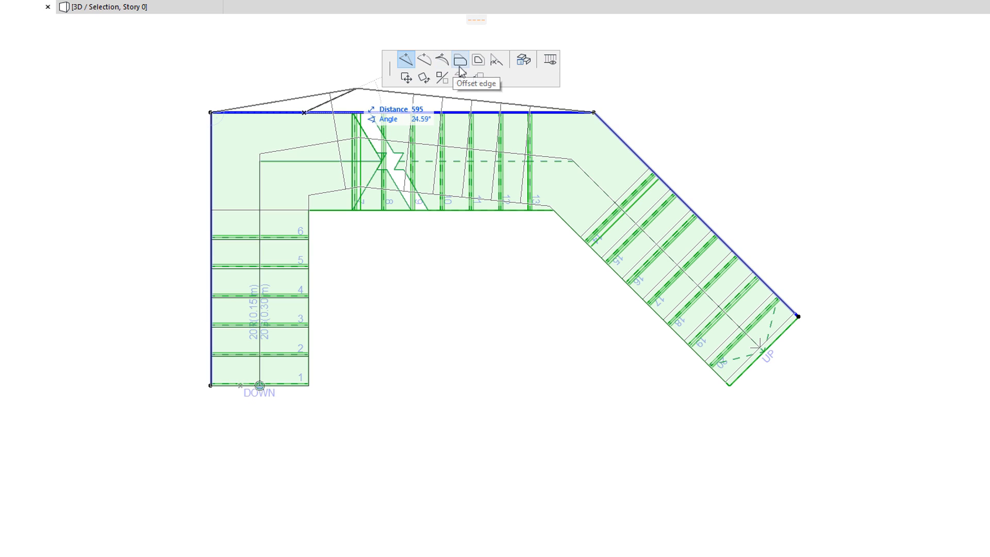
mouse_move(478, 60)
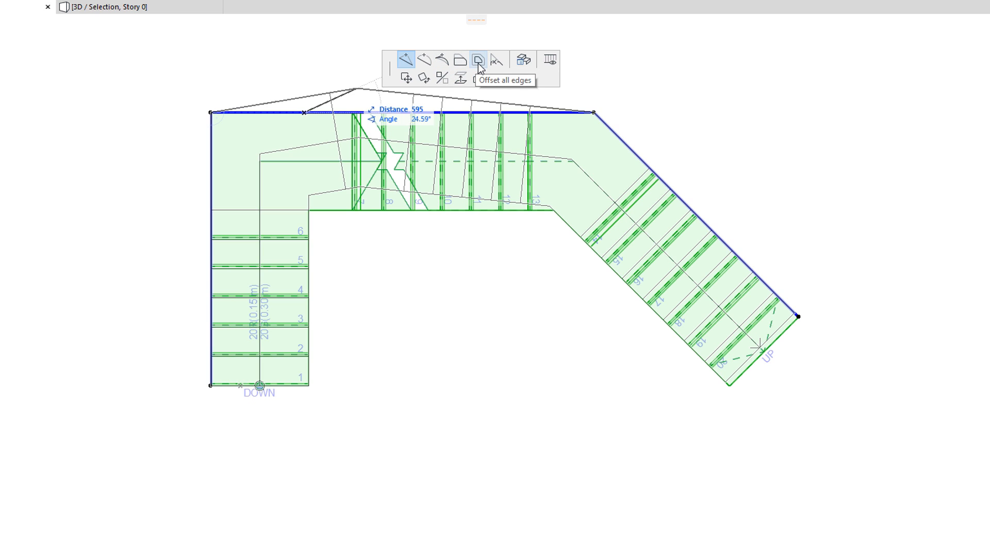
mouse_move(493, 65)
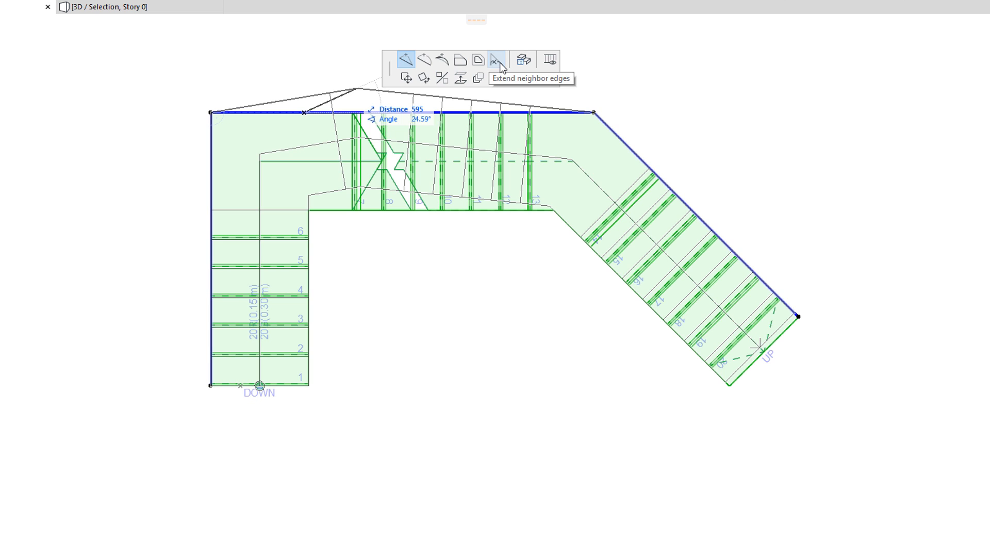
mouse_move(518, 68)
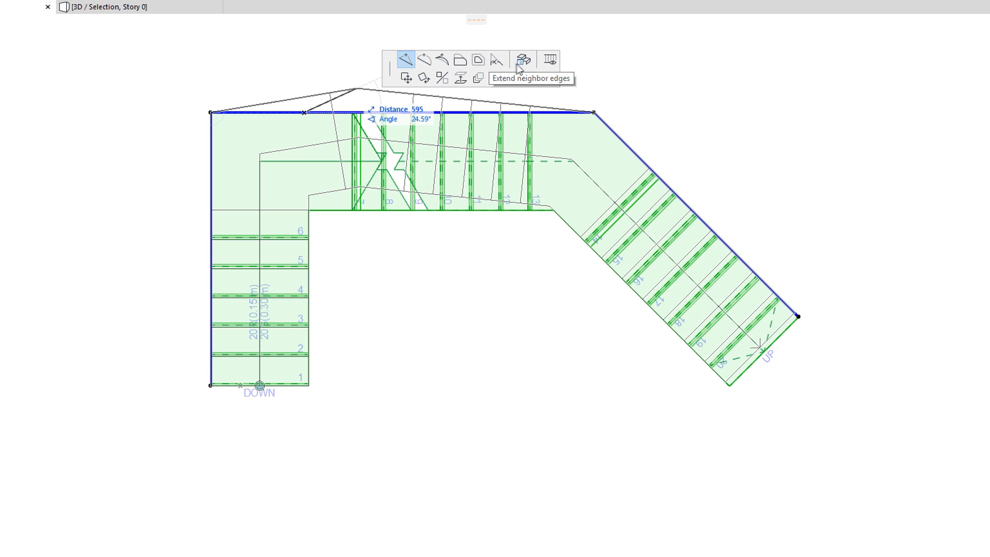
Change the top segment's type to Landing, then switch it back to Flight.
left_click(522, 60)
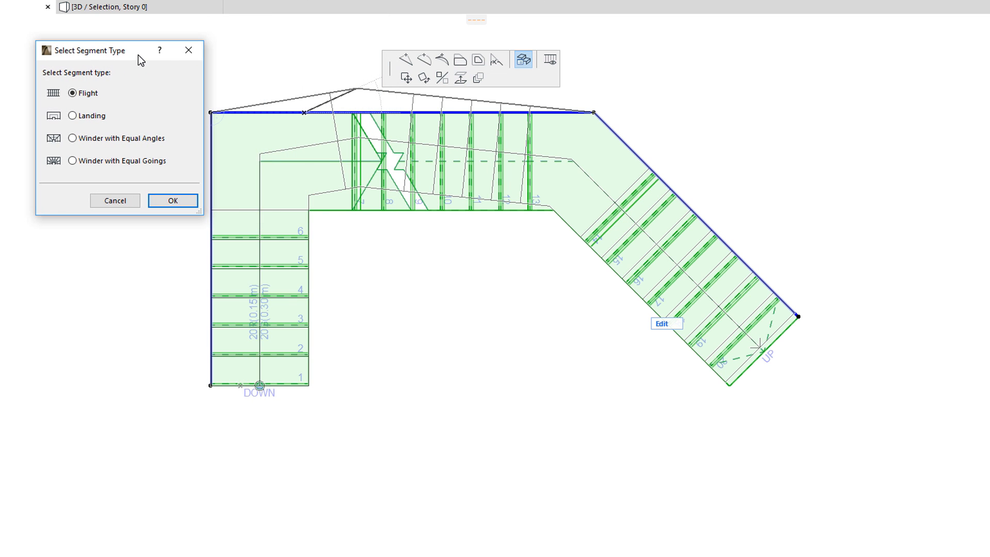
left_click(72, 116)
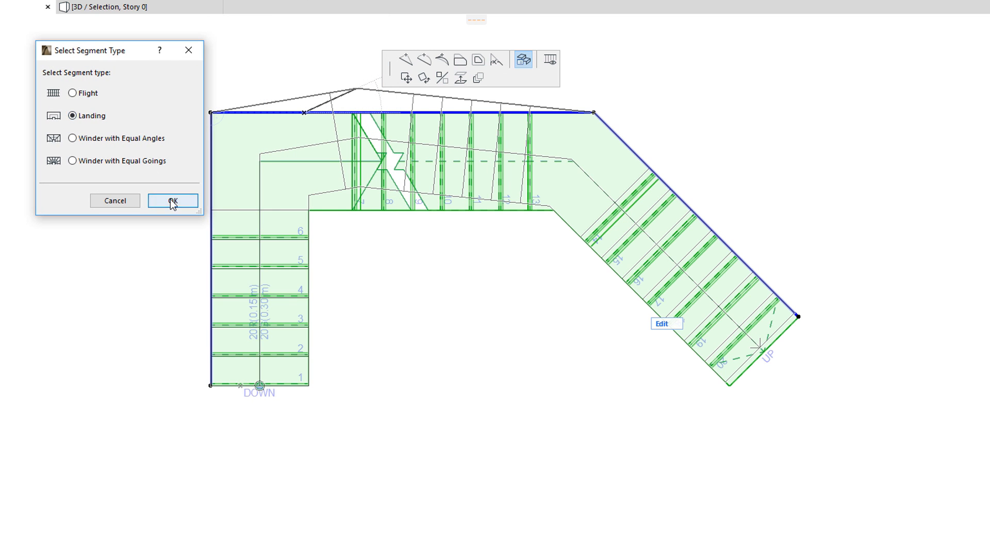
left_click(173, 200)
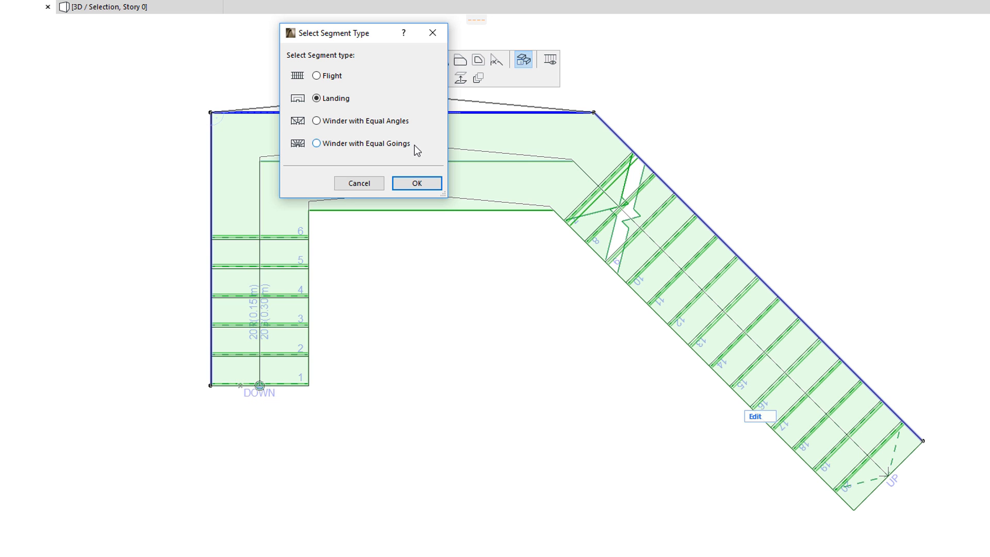
left_click(316, 76)
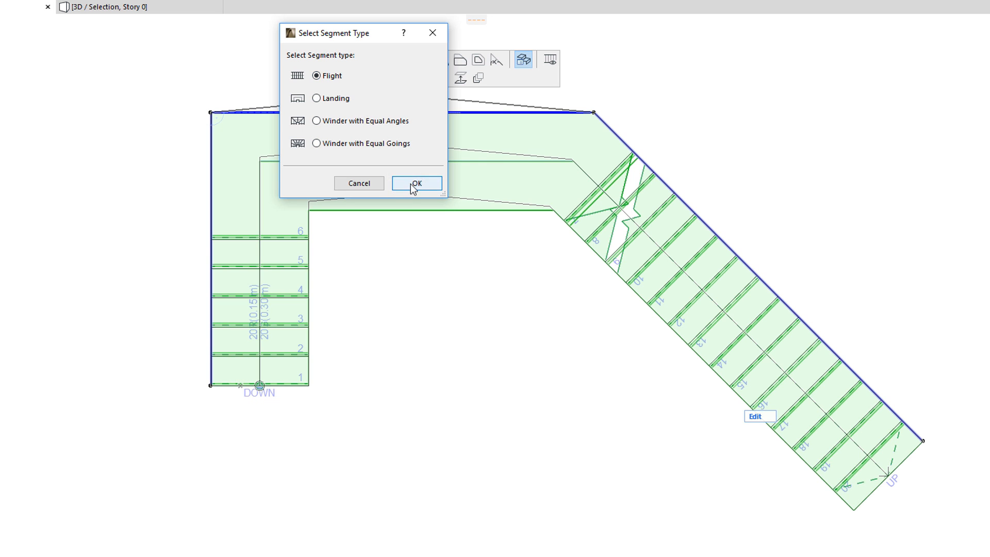
left_click(415, 184)
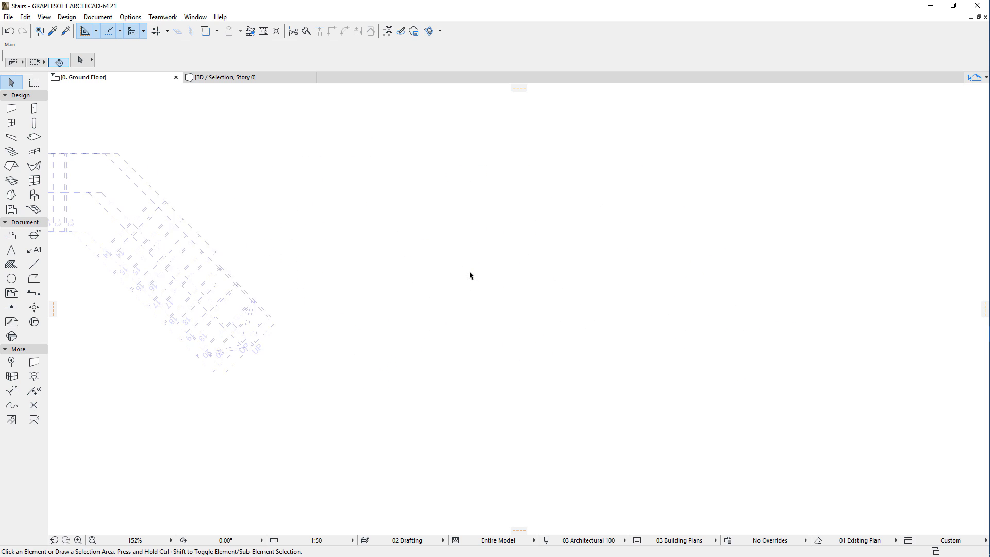
Select a baseline segment of the U-shaped stair and set its segment type to Landing.
left_click(12, 151)
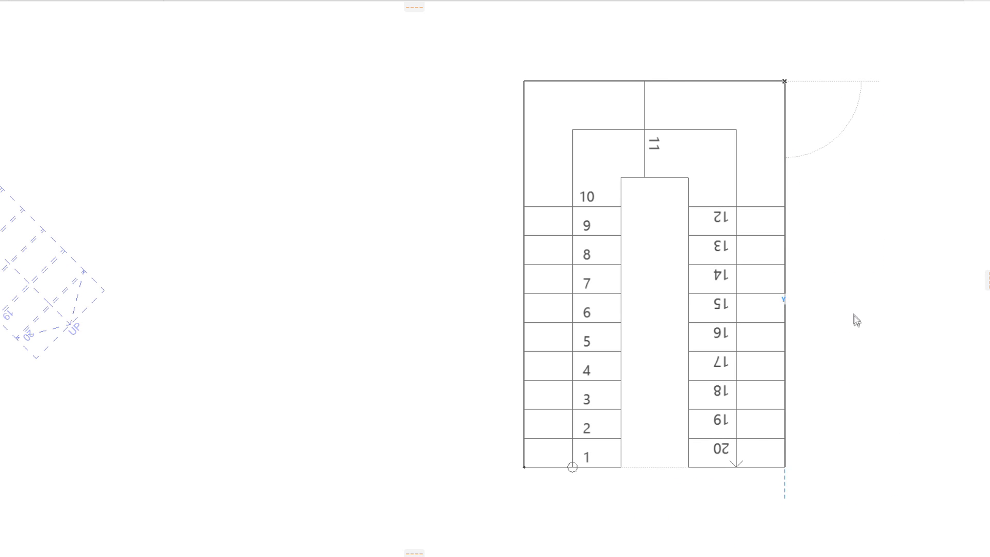
left_click(651, 271)
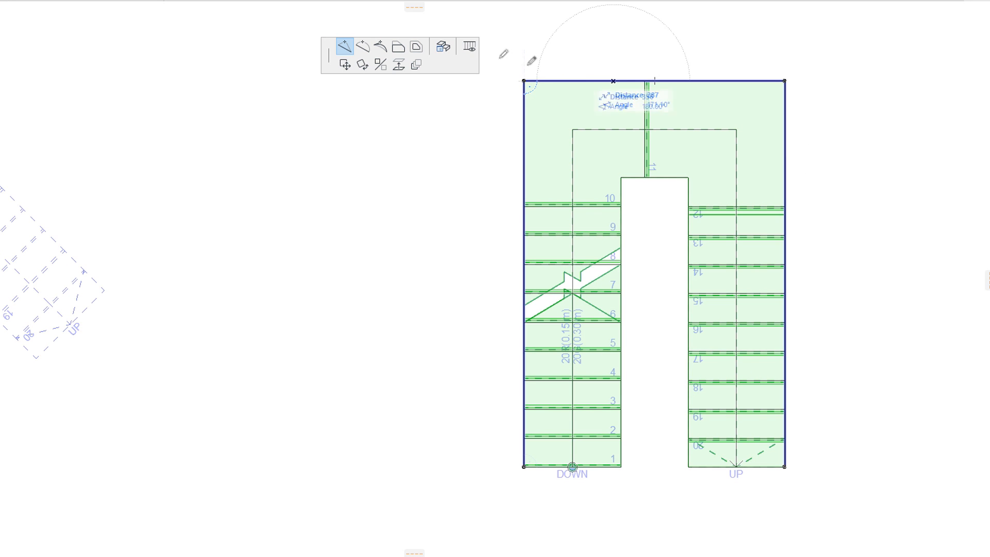
left_click(443, 46)
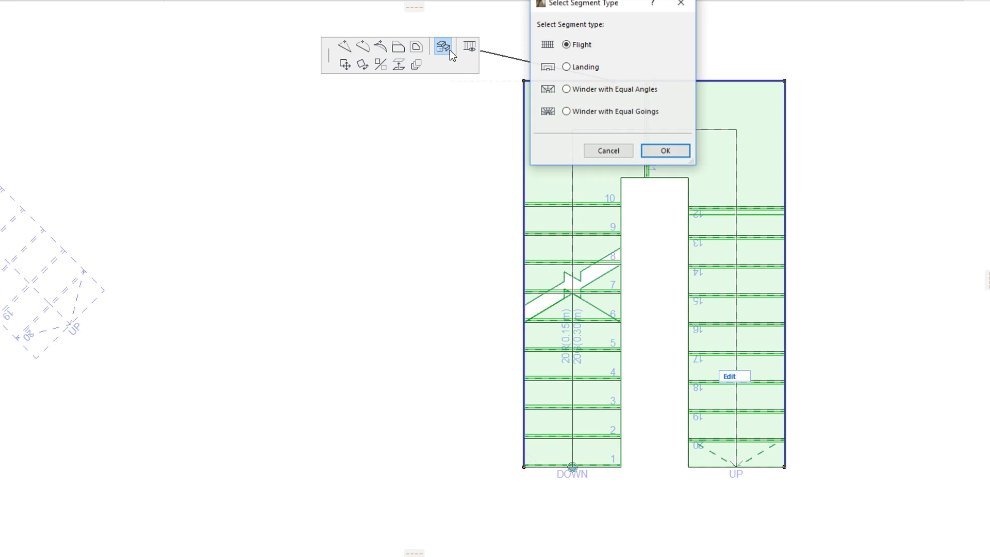
left_click(566, 67)
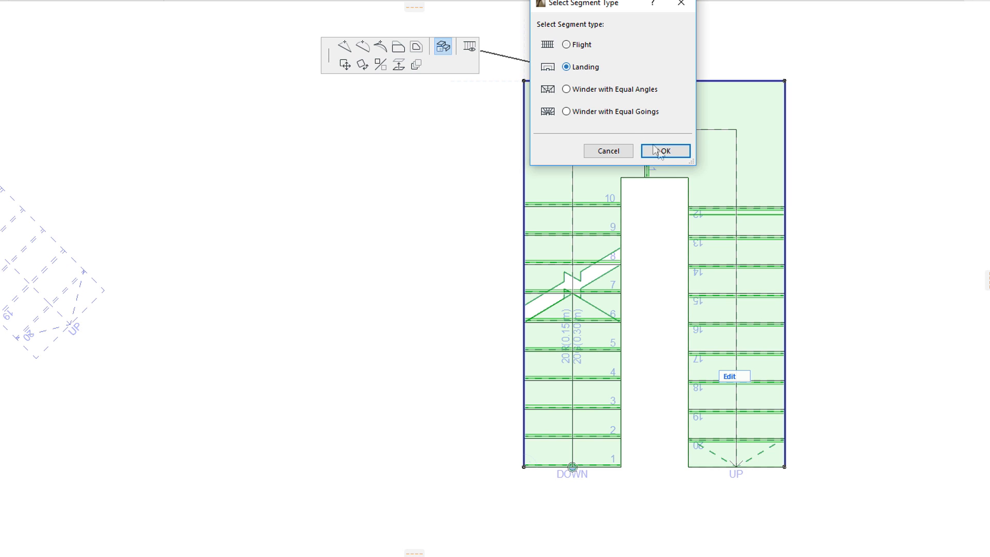
left_click(664, 151)
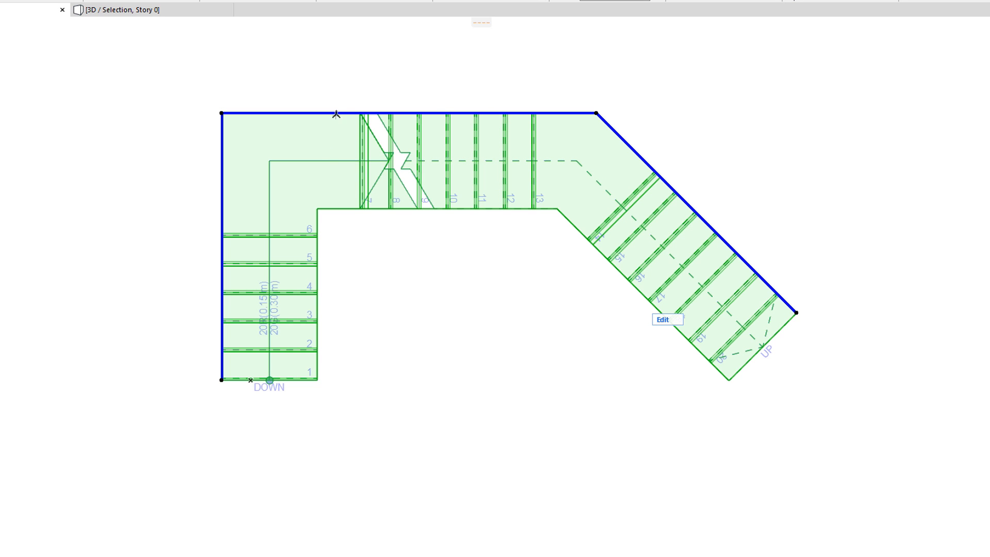
In Boundary Segment Settings, choose Hide Segment for the clicked top boundary edge.
left_click(663, 319)
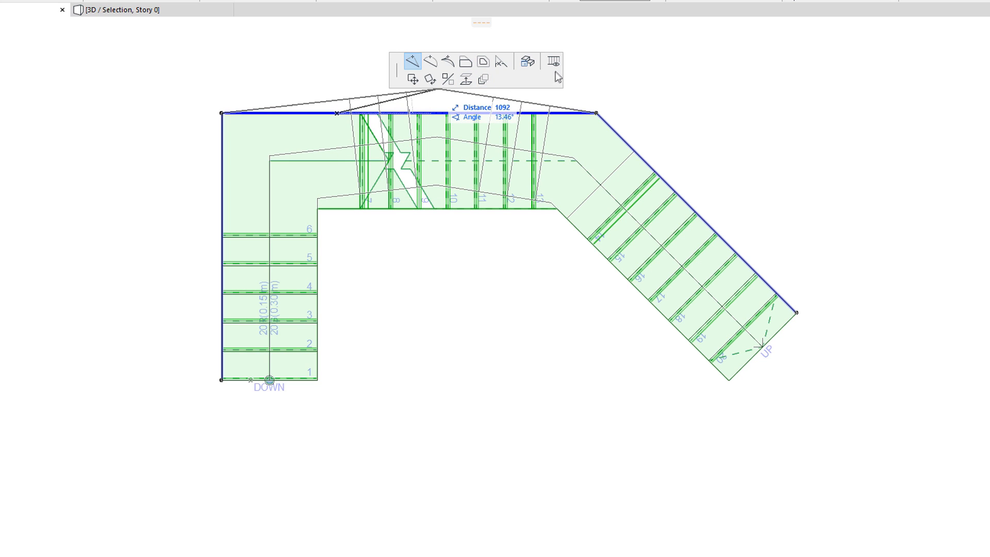
mouse_move(552, 61)
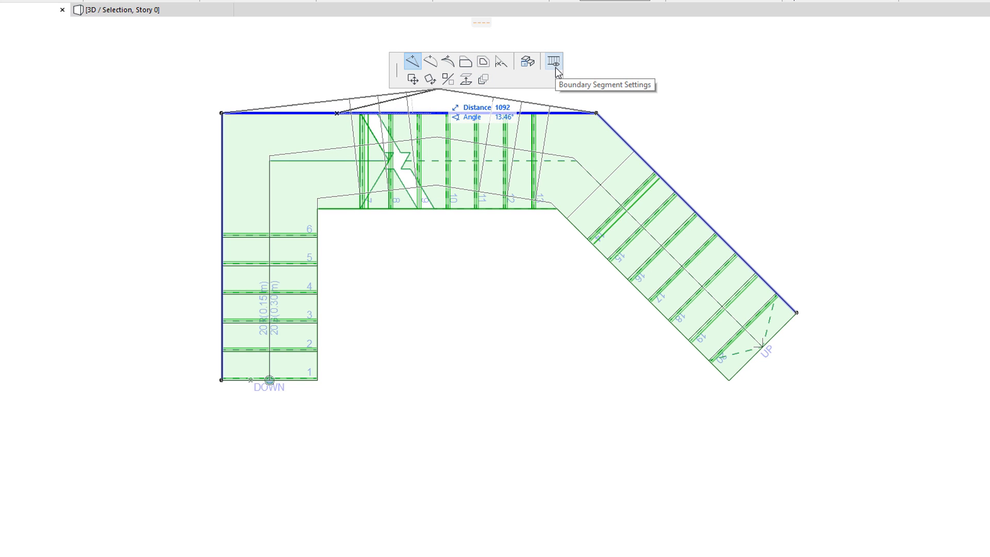
left_click(553, 61)
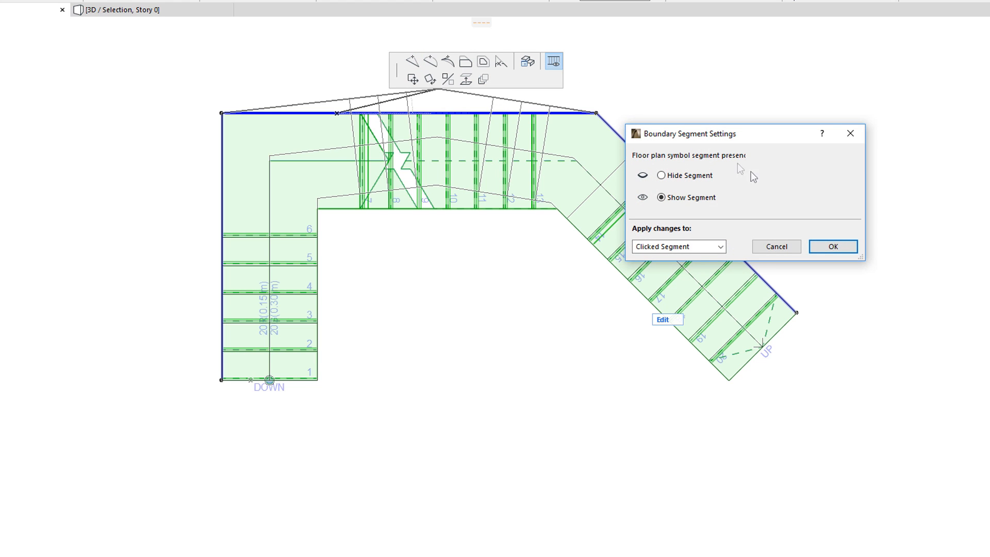
left_click(662, 175)
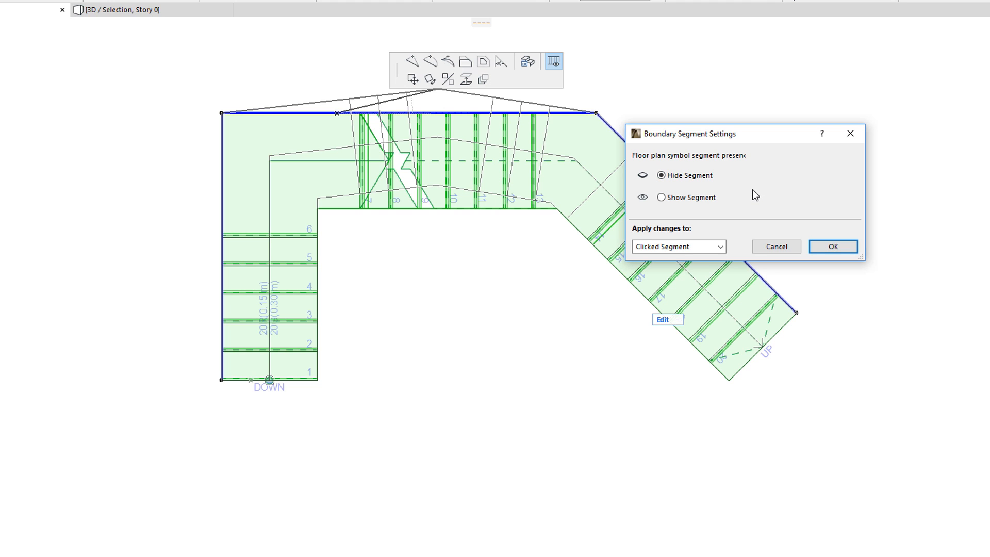
left_click(660, 176)
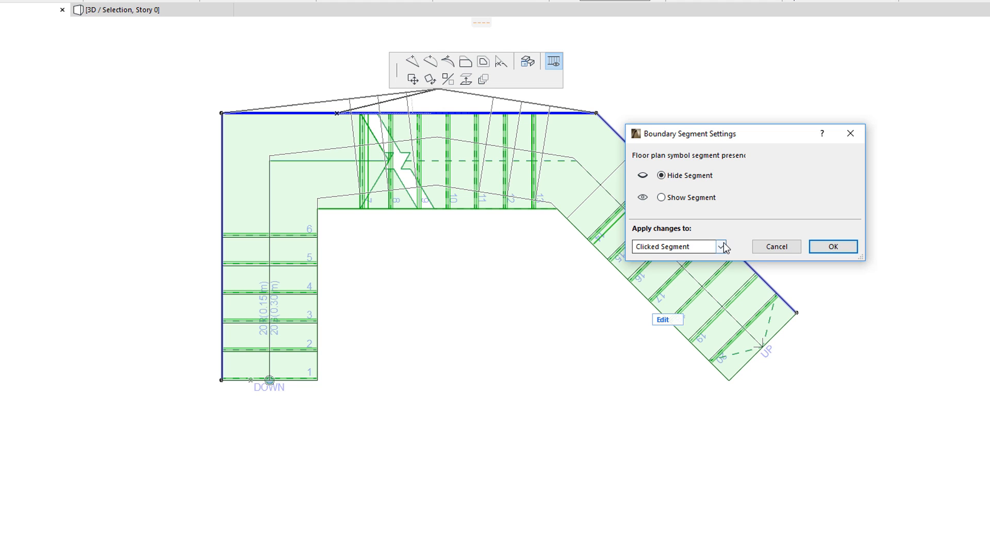
left_click(721, 247)
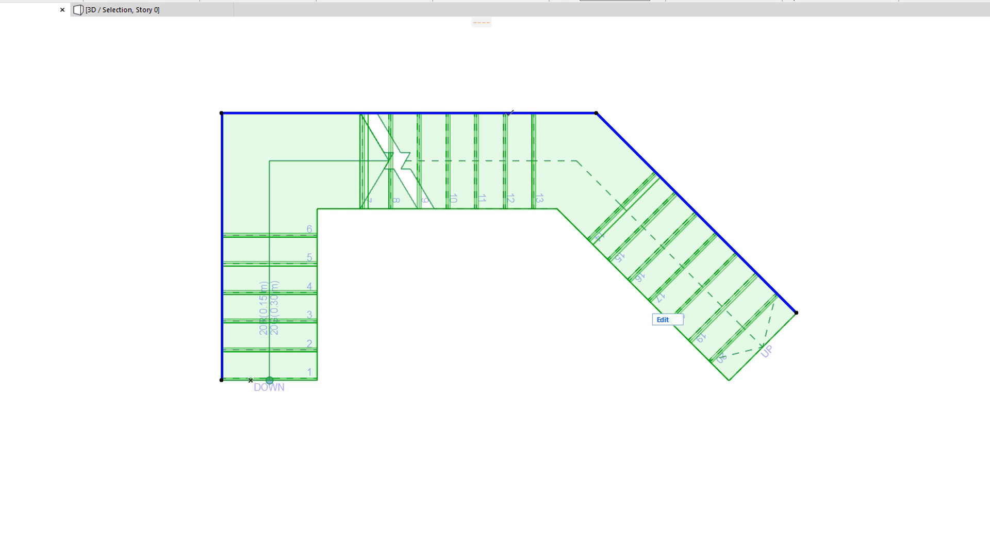
Apply Hide Segment to same-side segments, then to All Segments, leaving only treads and walking line.
left_click(579, 61)
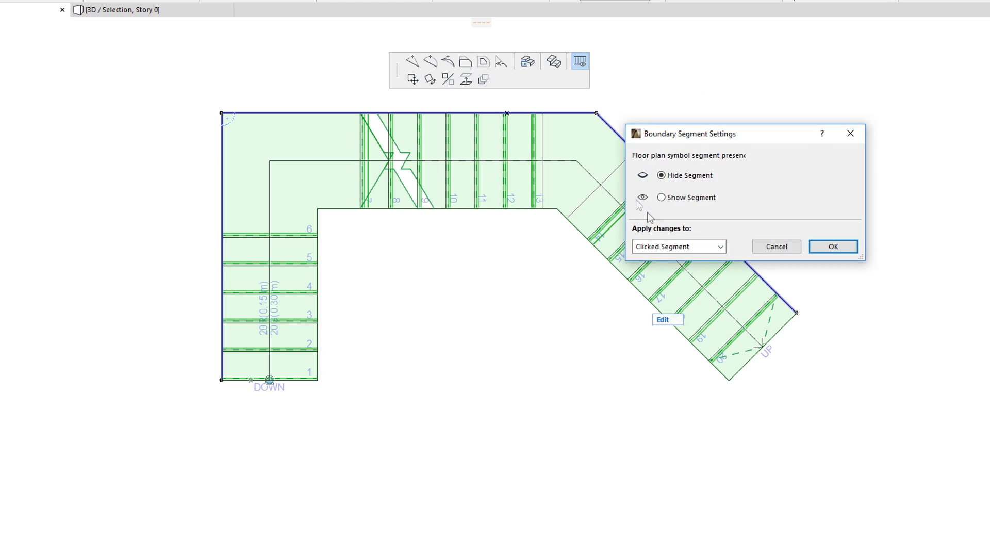
left_click(678, 246)
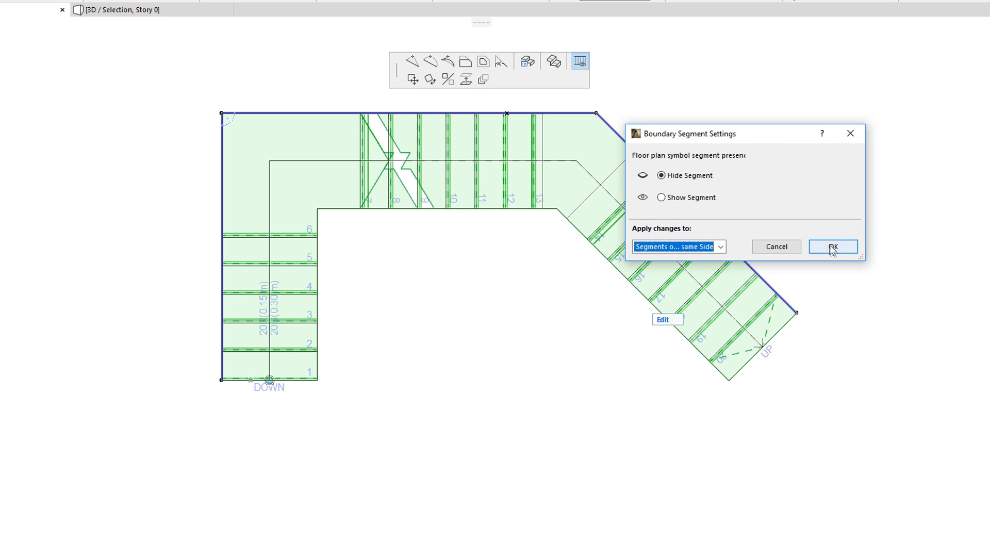
left_click(832, 247)
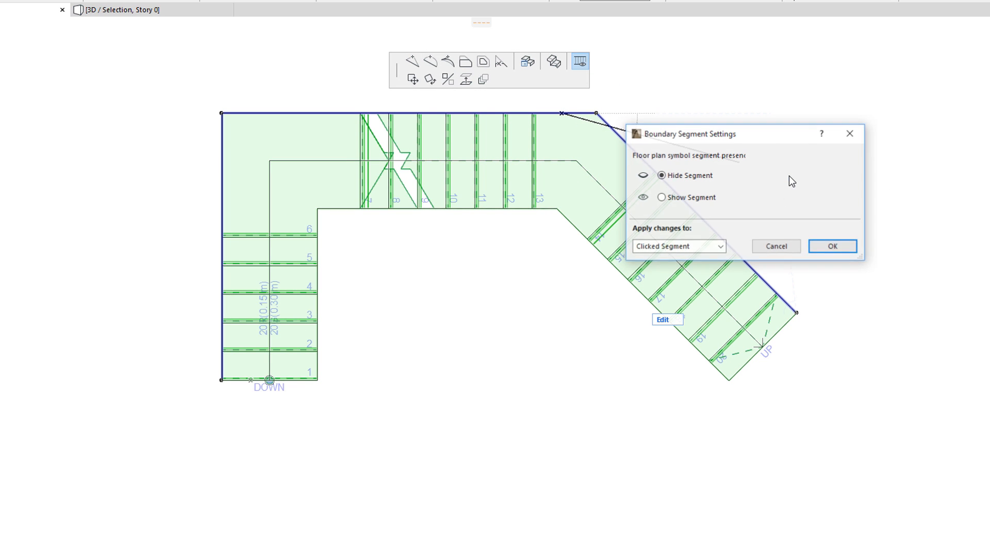
left_click(676, 246)
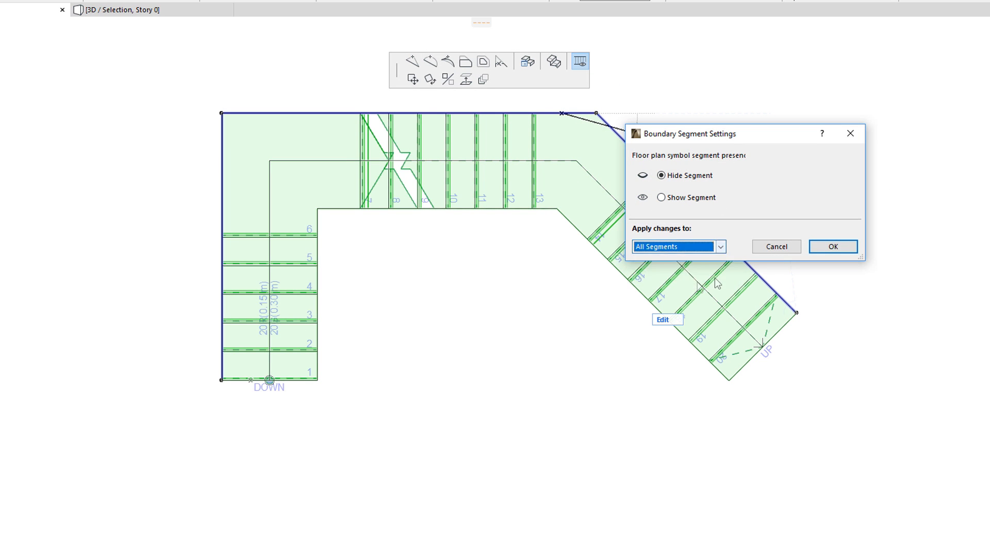
left_click(833, 247)
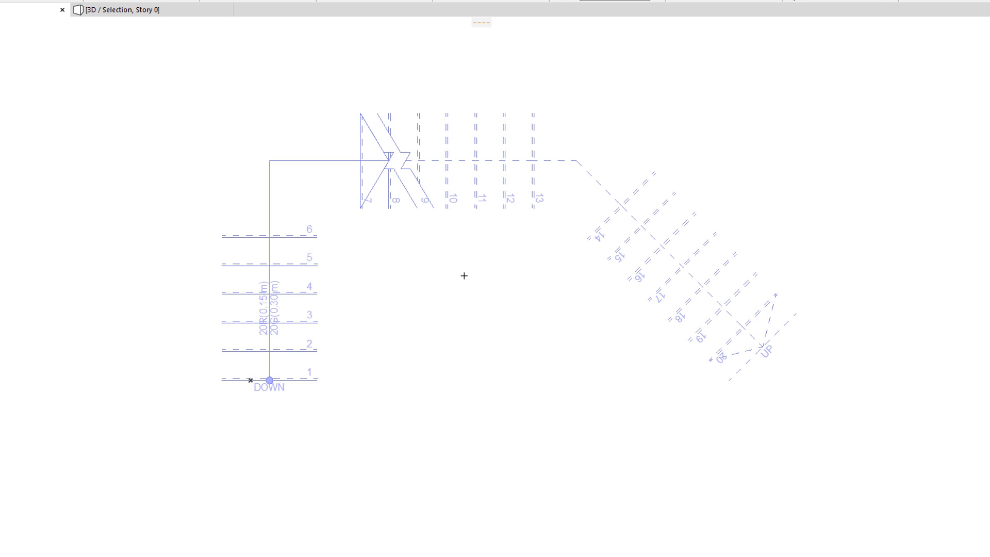
mouse_move(330, 179)
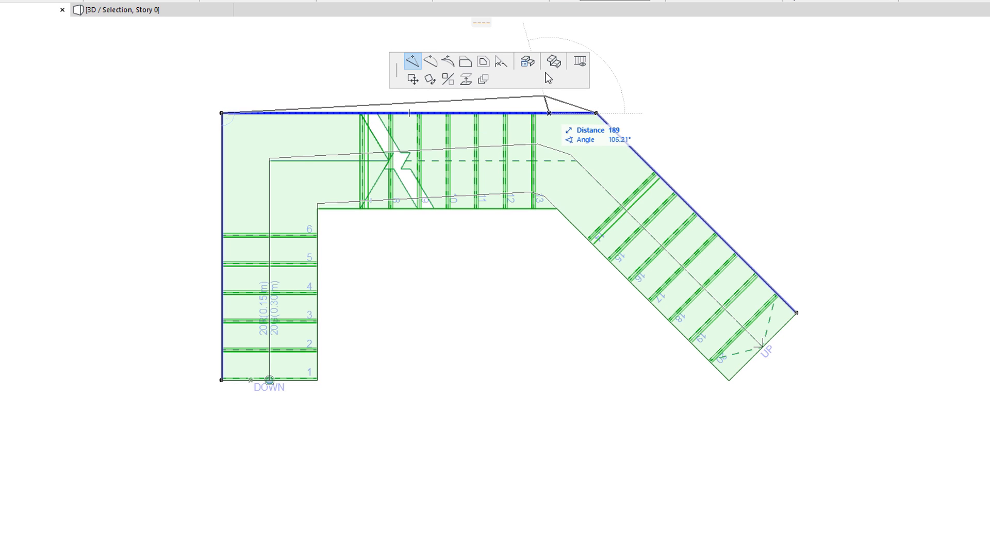
mouse_move(553, 61)
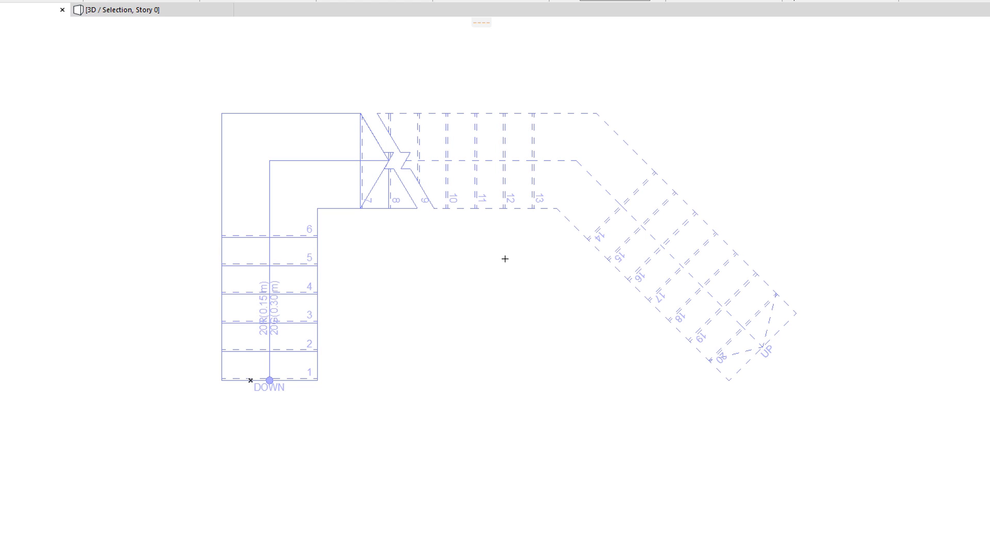
mouse_move(346, 210)
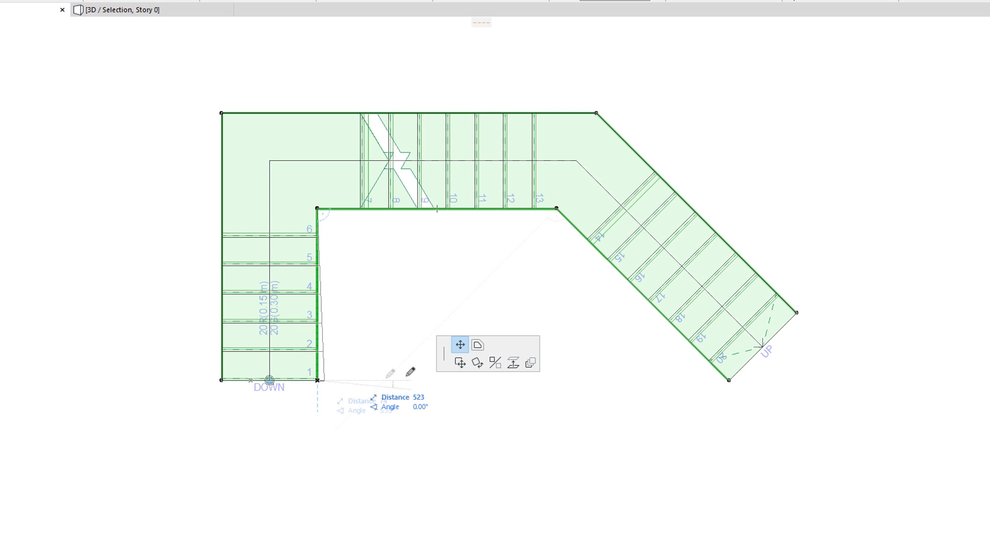
Drag the first flight's inner boundary edge outward so the flight widens toward step 1.
left_click_drag(316, 378, 431, 379)
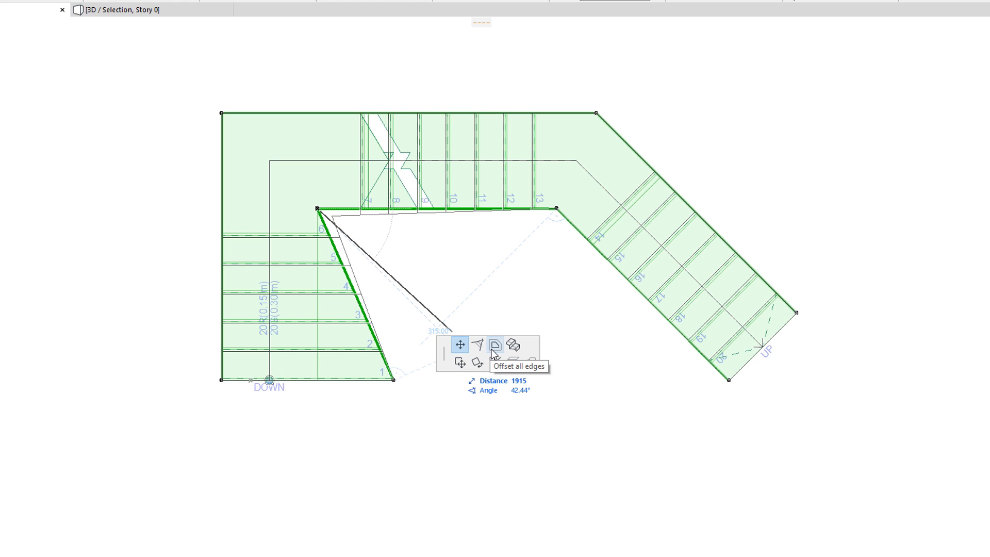
mouse_move(478, 345)
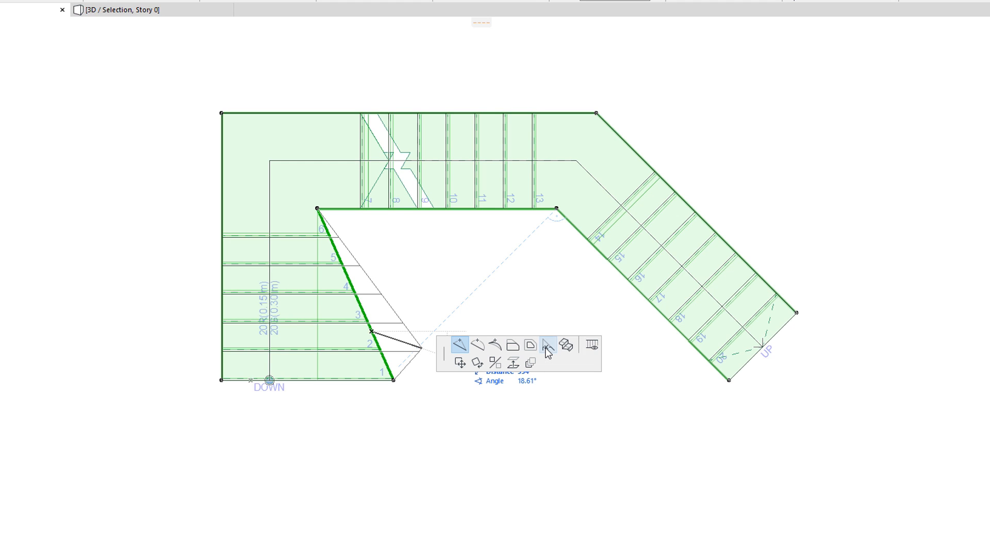
mouse_move(552, 370)
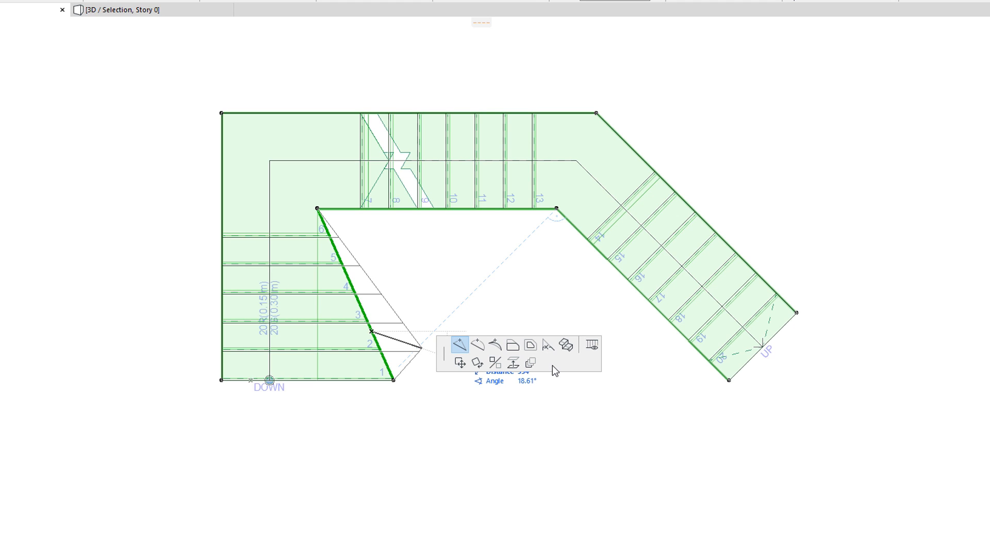
mouse_move(591, 346)
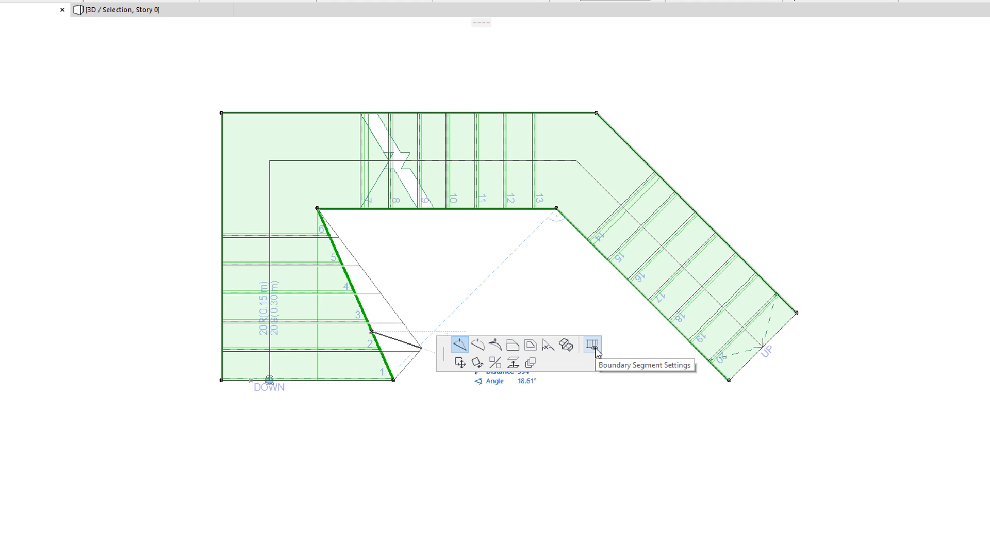
mouse_move(590, 352)
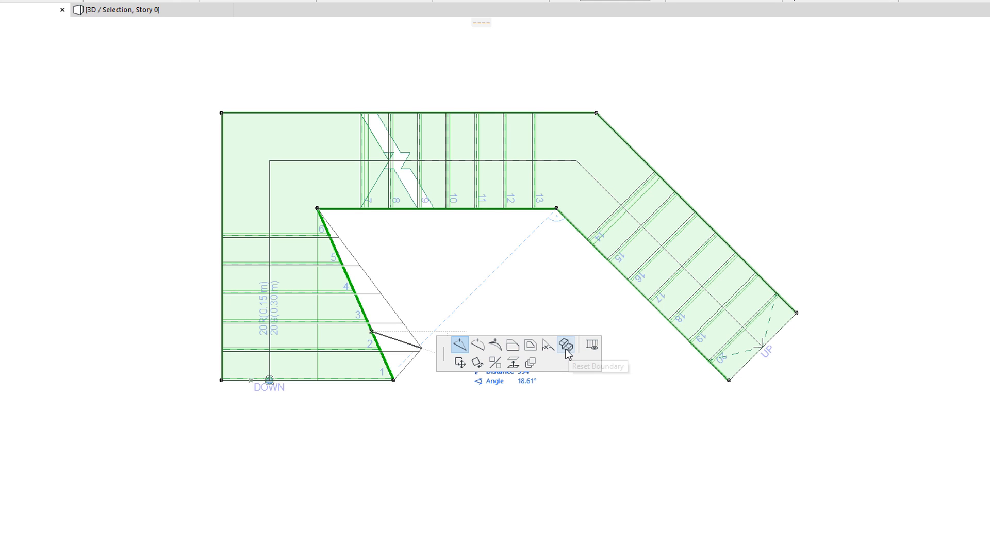
Reset the stair boundary to its original straight inner edge and deselect the stair.
left_click(566, 346)
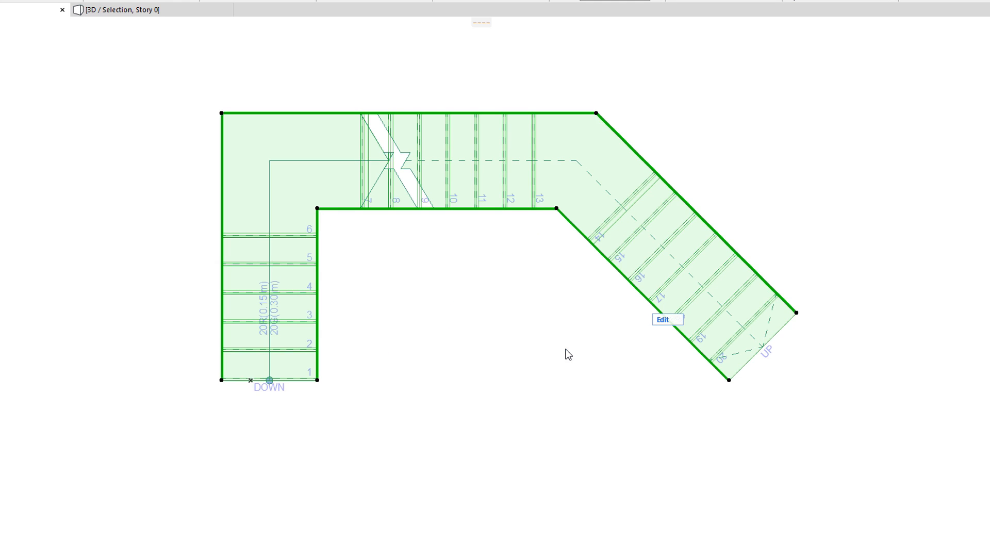
left_click(663, 319)
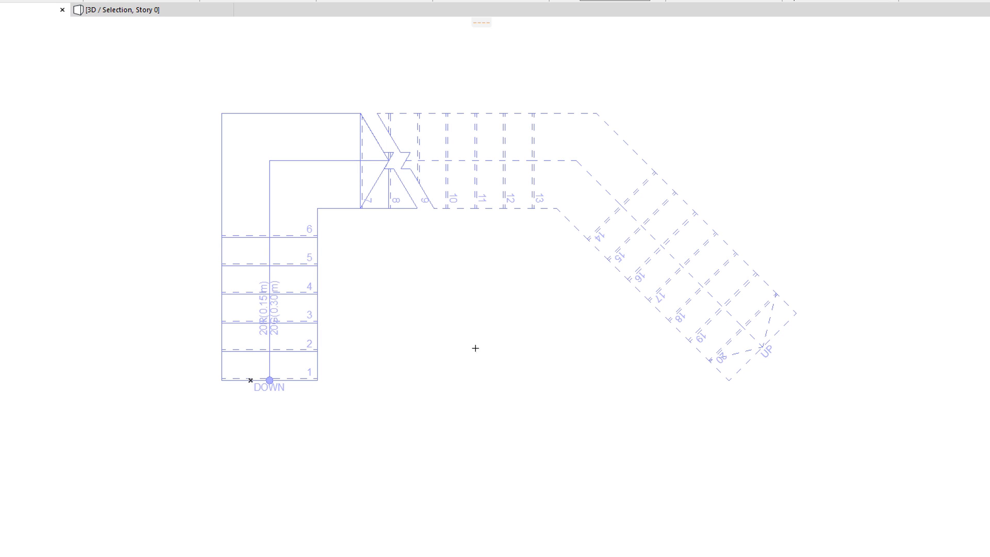
mouse_move(466, 344)
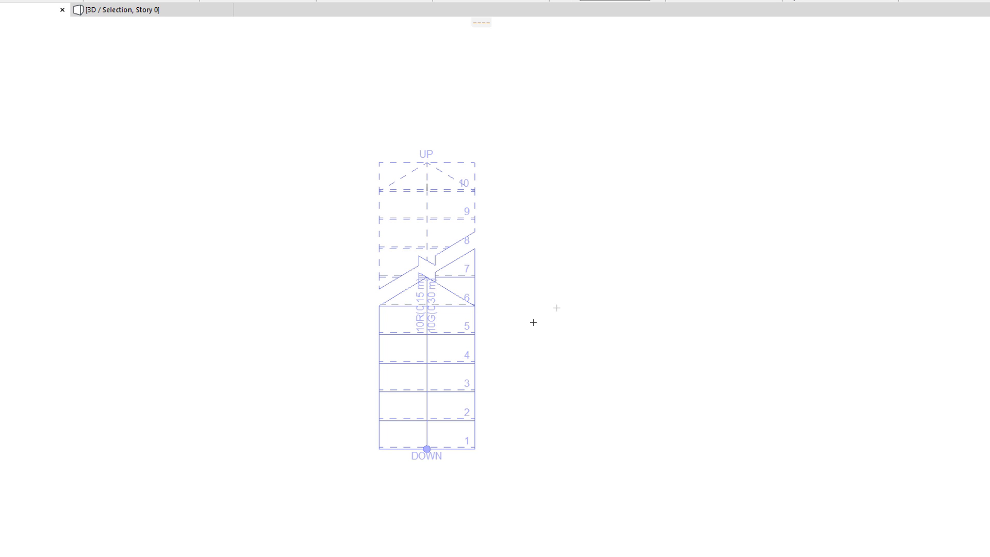
Select the straight 10-riser stair and drag its right boundary edge outward at the bottom.
left_click(427, 303)
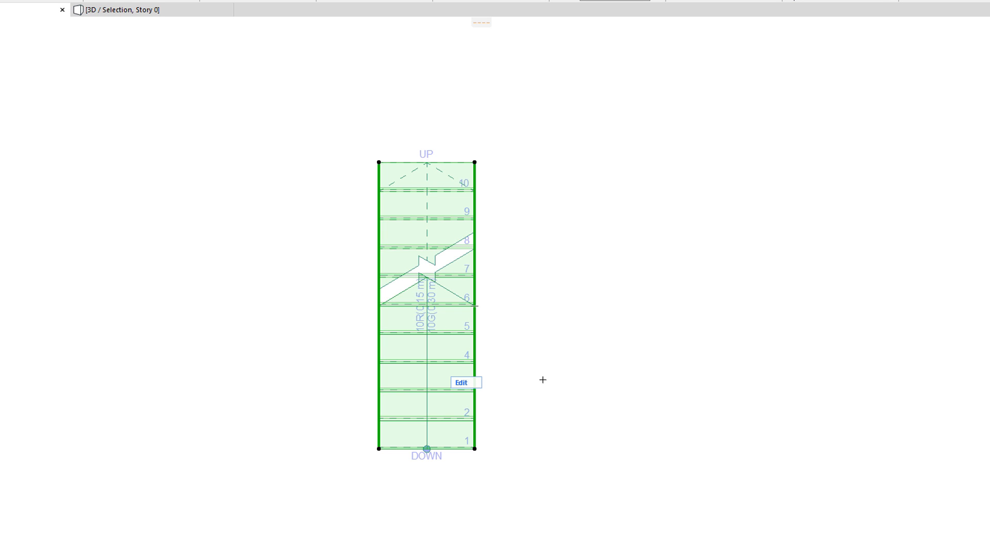
left_click_drag(475, 448, 574, 443)
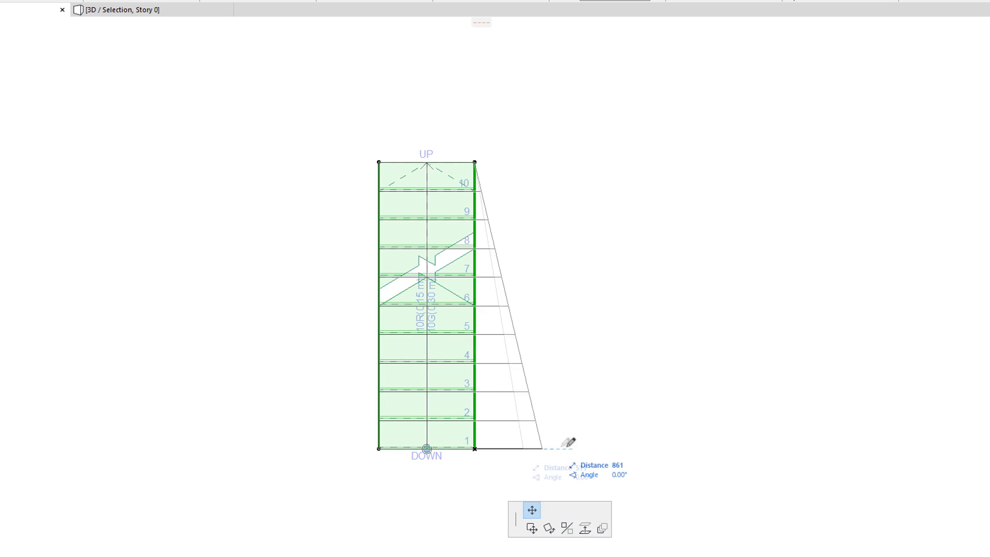